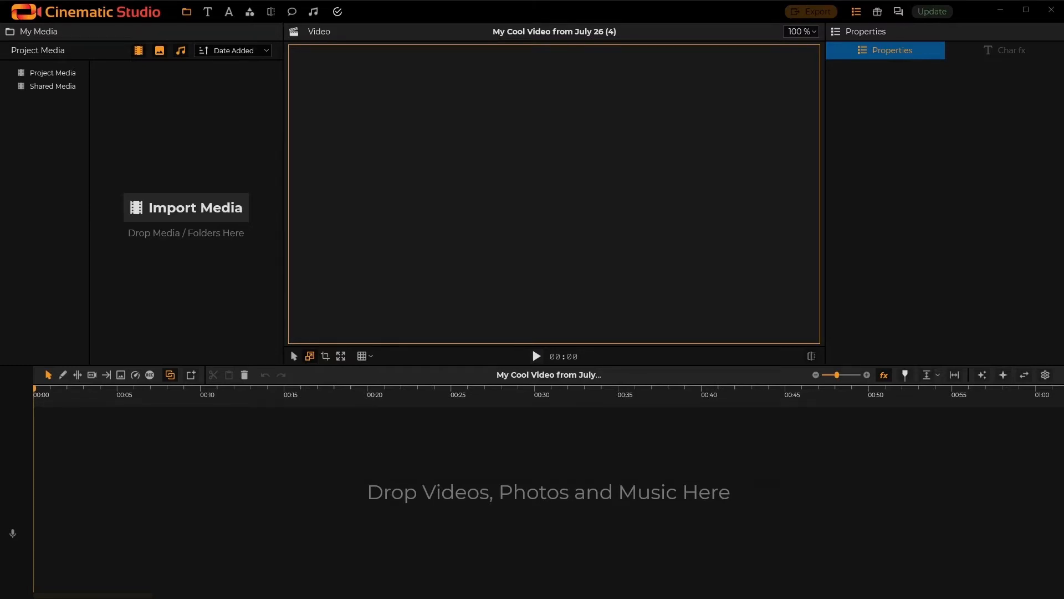
# - Browse the Text Effects, Media Library, About and Properties panels, then begin importing media files
pyautogui.click(360, 356)
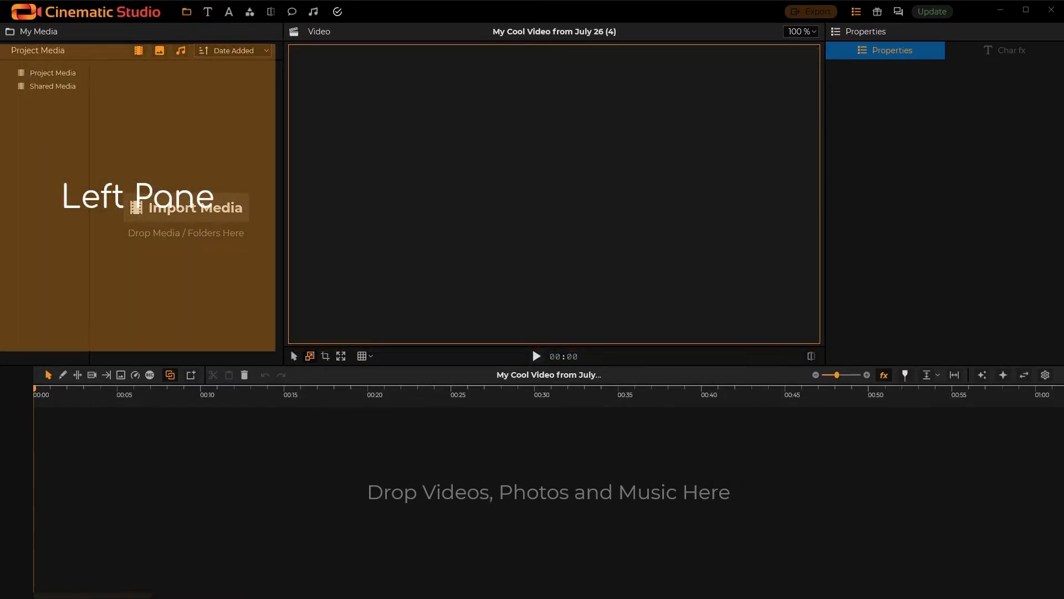
pyautogui.click(207, 11)
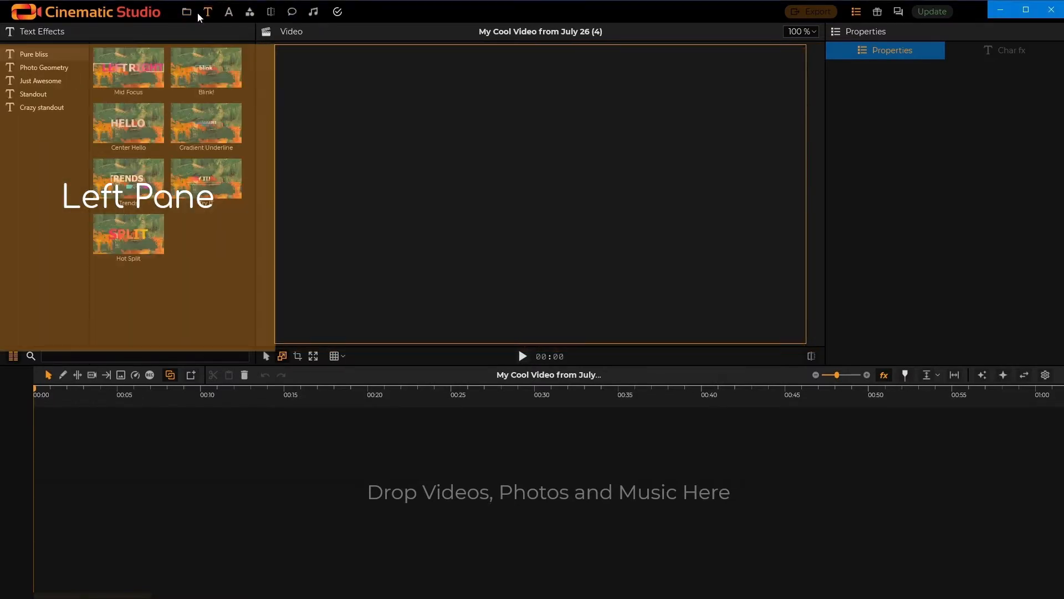
pyautogui.click(187, 11)
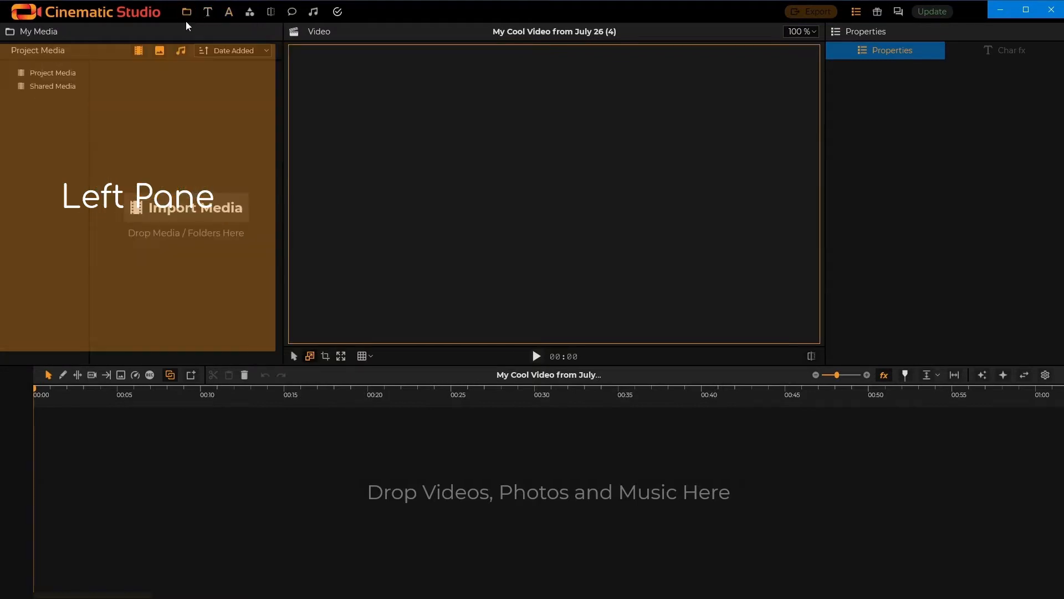
pyautogui.click(876, 11)
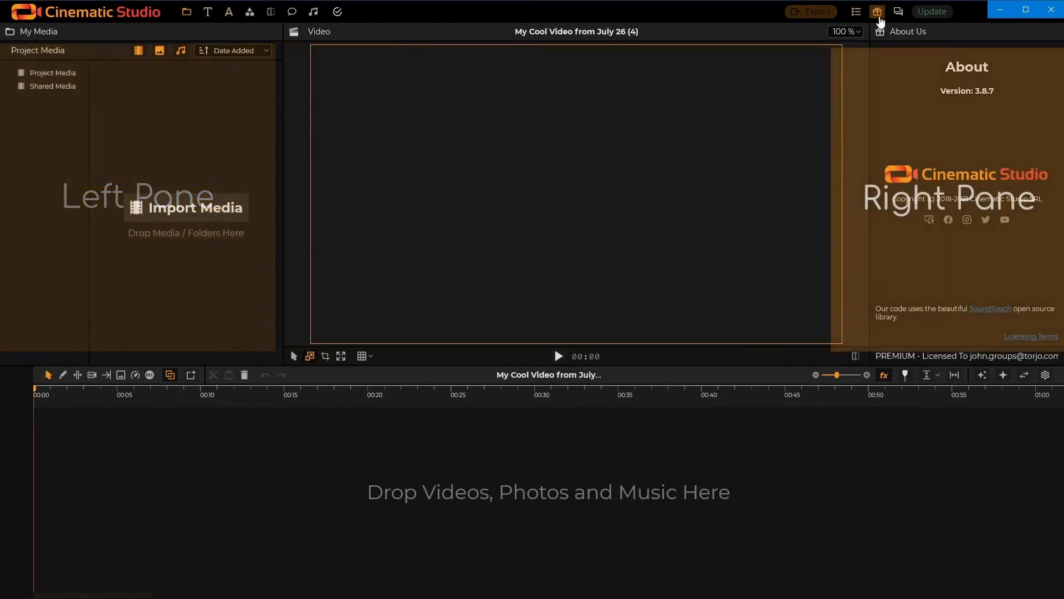
pyautogui.click(856, 12)
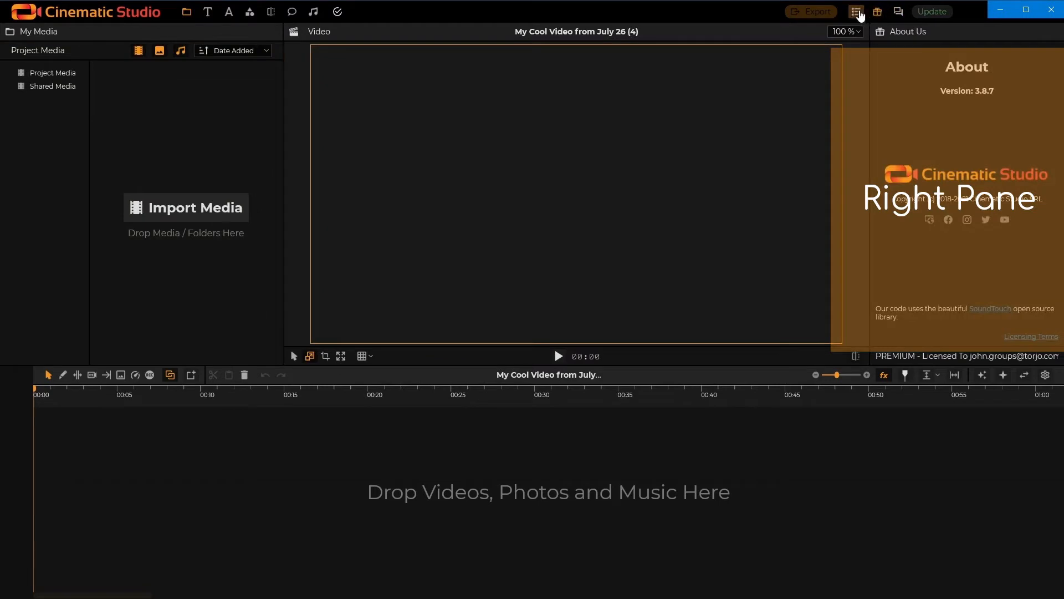
pyautogui.click(857, 12)
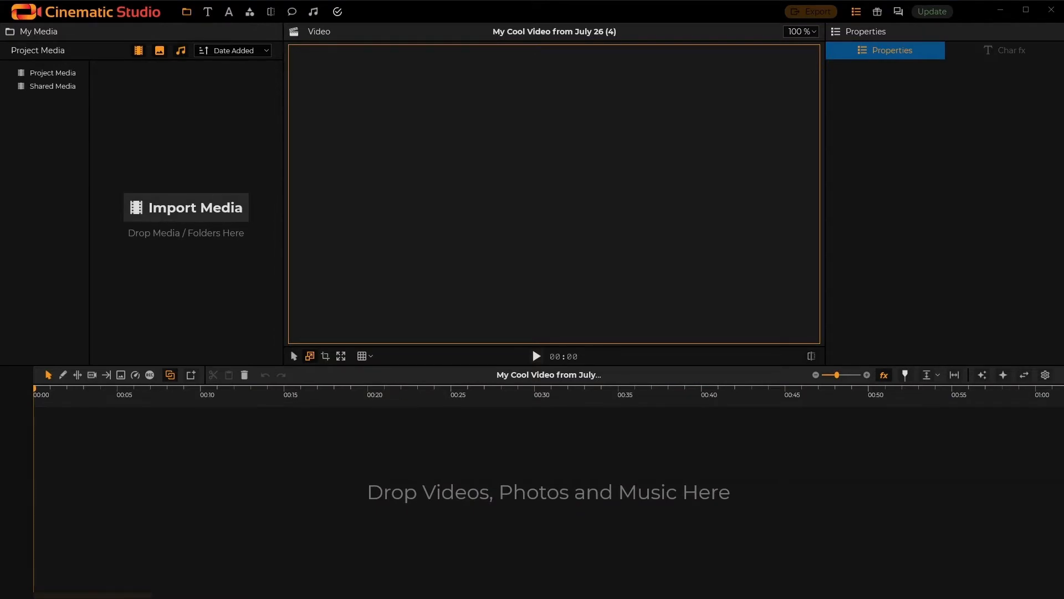
pyautogui.click(193, 208)
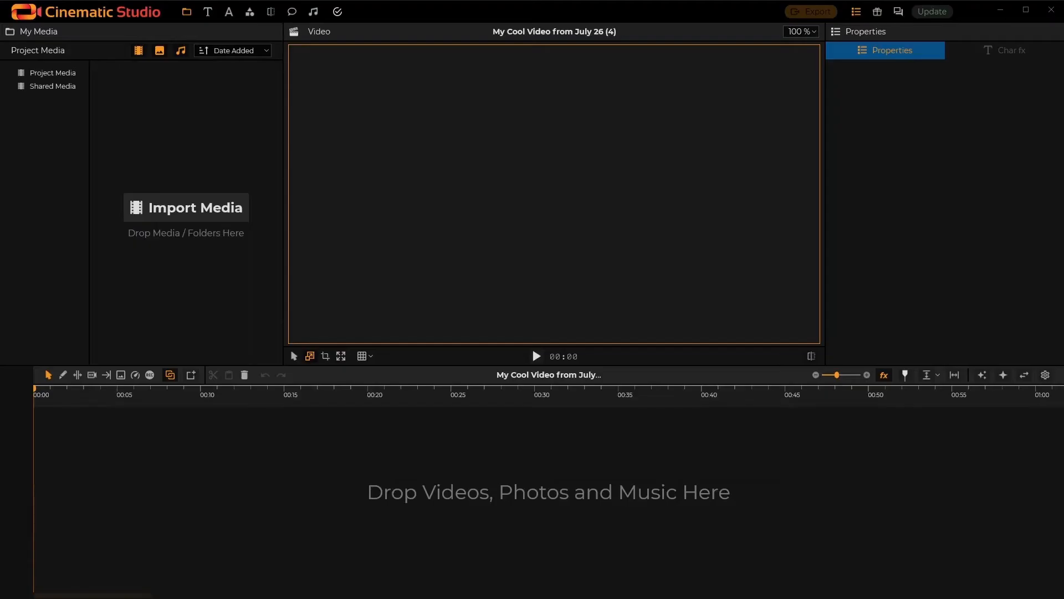
pyautogui.moveTo(937, 412)
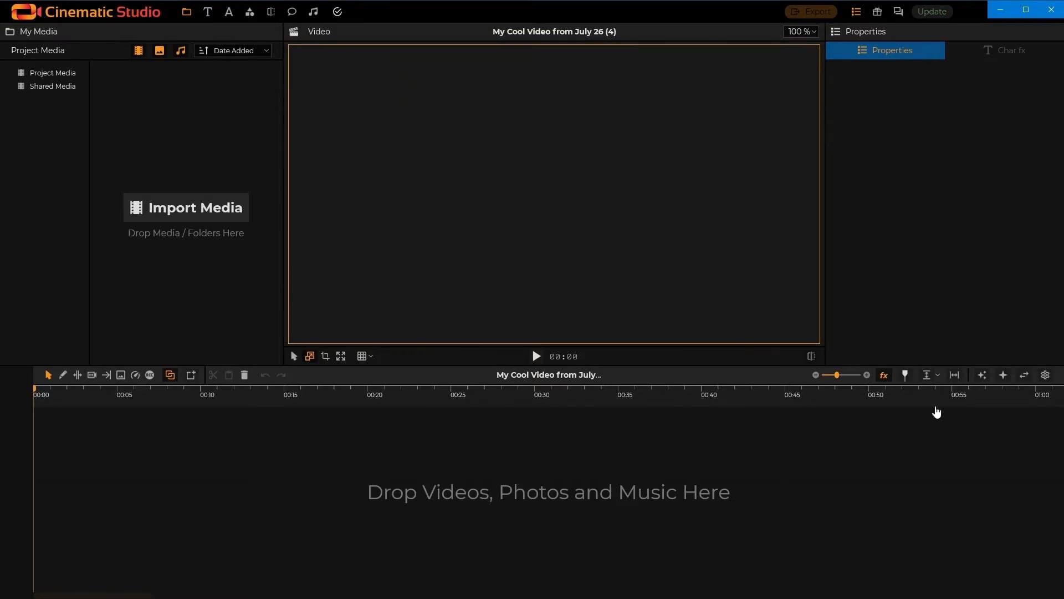
pyautogui.moveTo(137, 291)
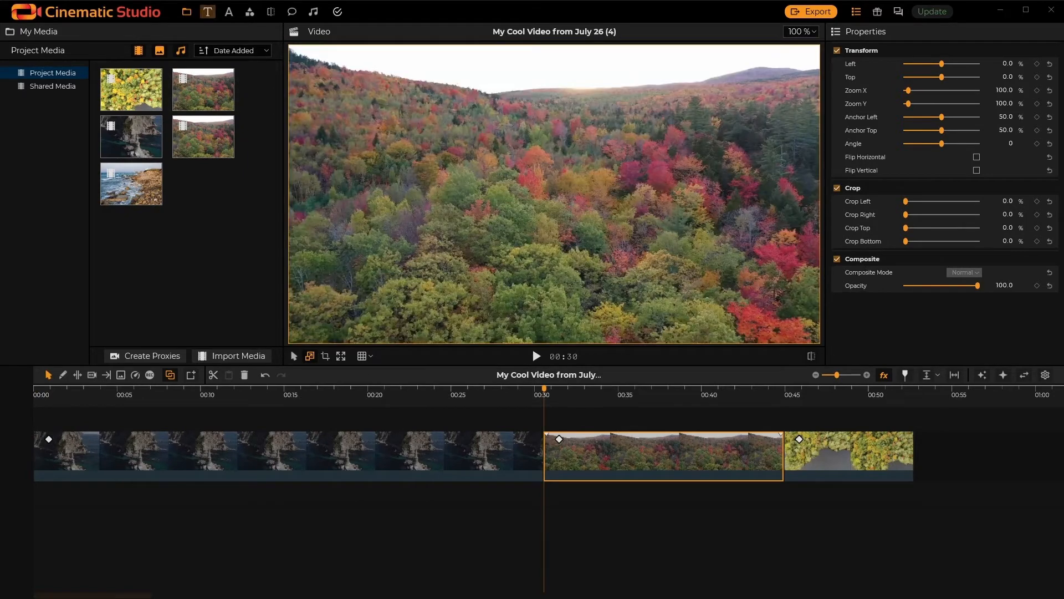
# - Preview Blink!, then add the Center Hello text effect with its text set to 'Cinematic'
pyautogui.click(208, 11)
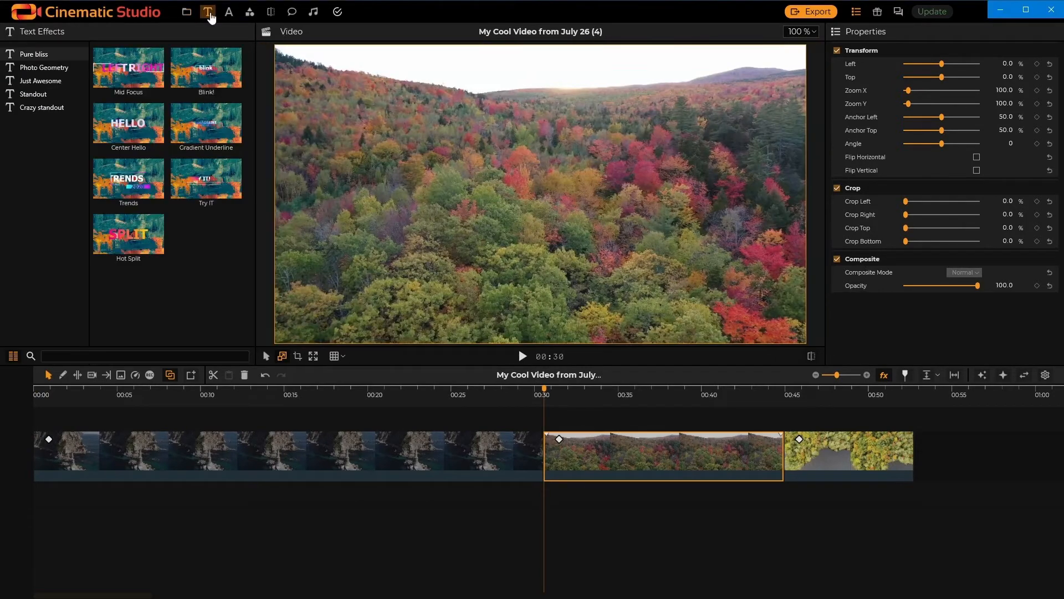
pyautogui.click(206, 68)
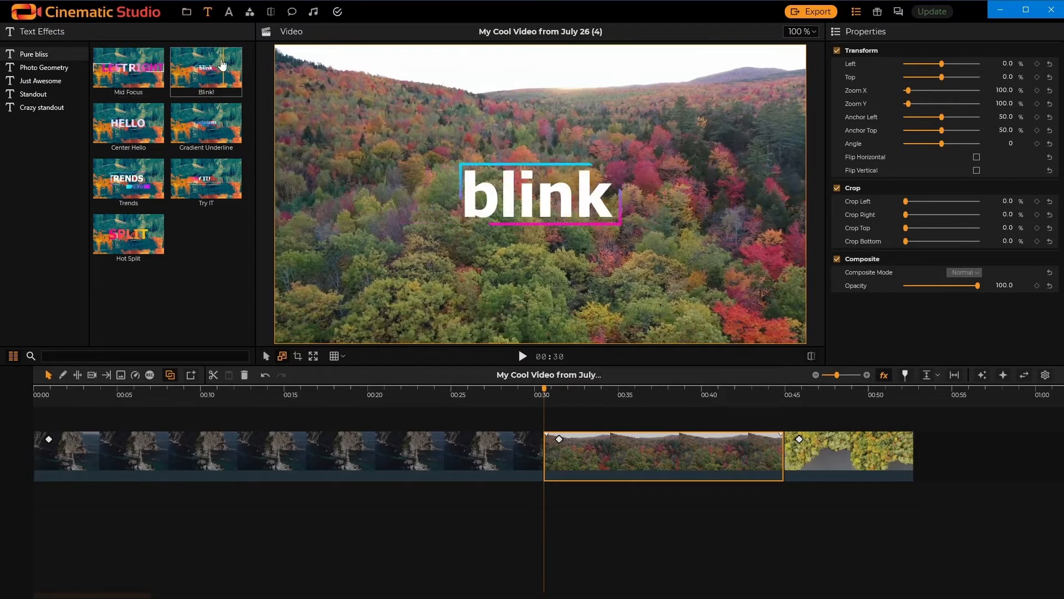
pyautogui.click(128, 123)
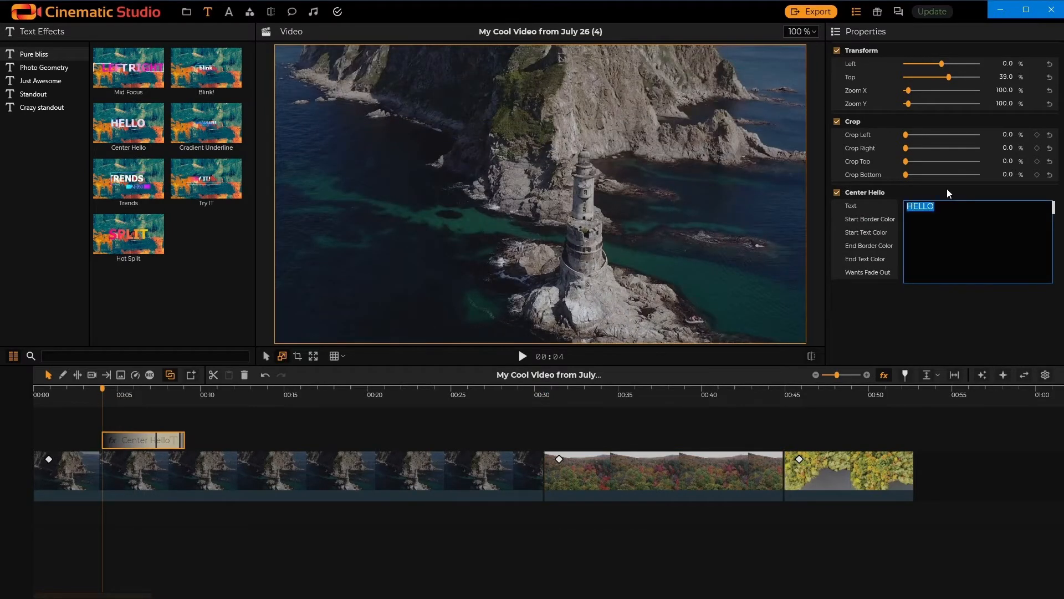
pyautogui.write('Cinematic')
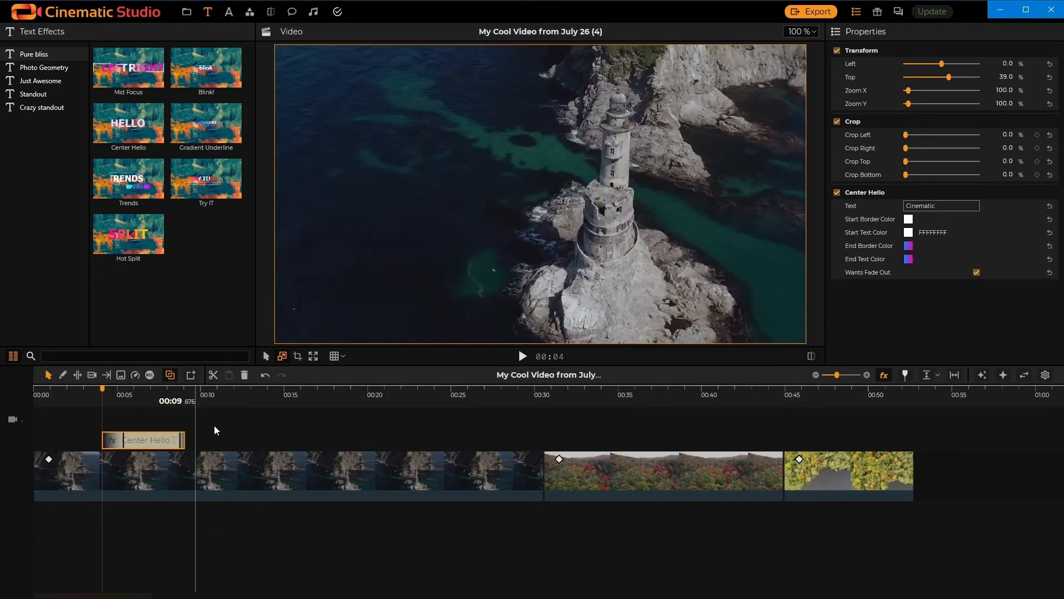
# - Add an auto-size text reading 'Cool stuff', move it lower left, and jump to about 19 s
pyautogui.click(228, 12)
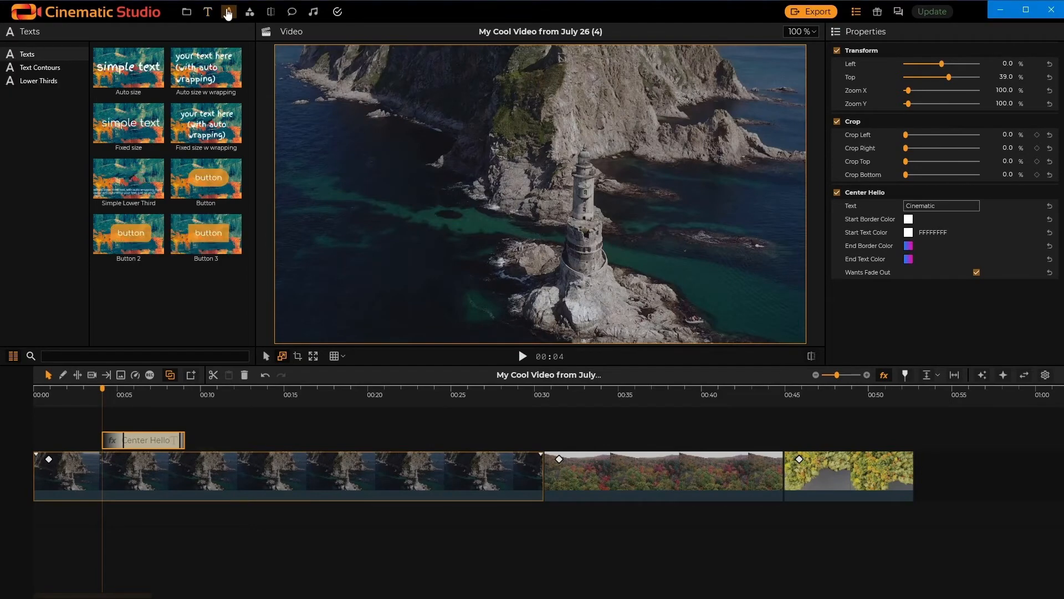
pyautogui.click(127, 68)
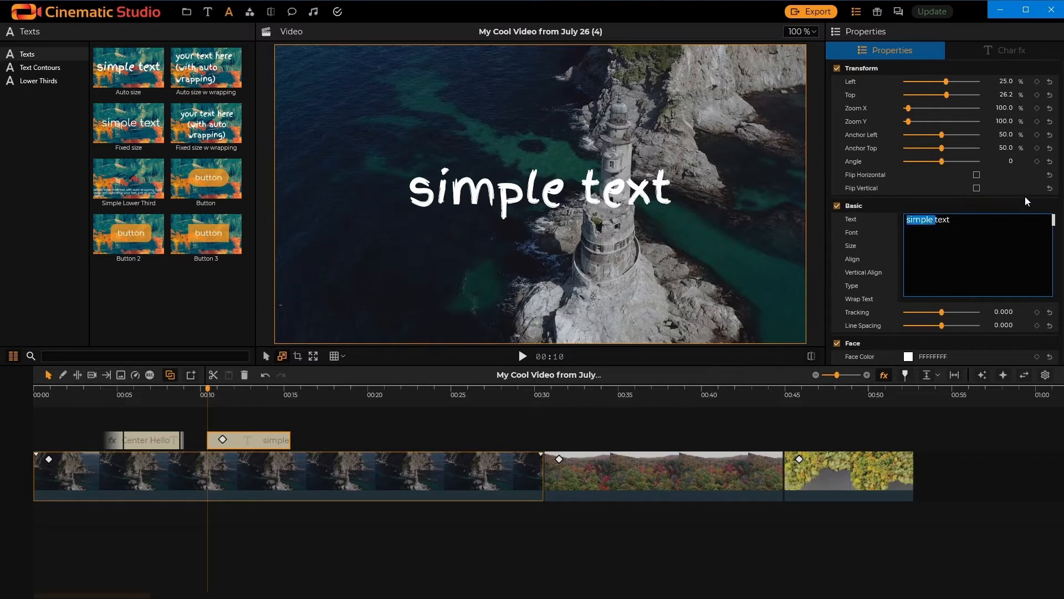
pyautogui.write('C')
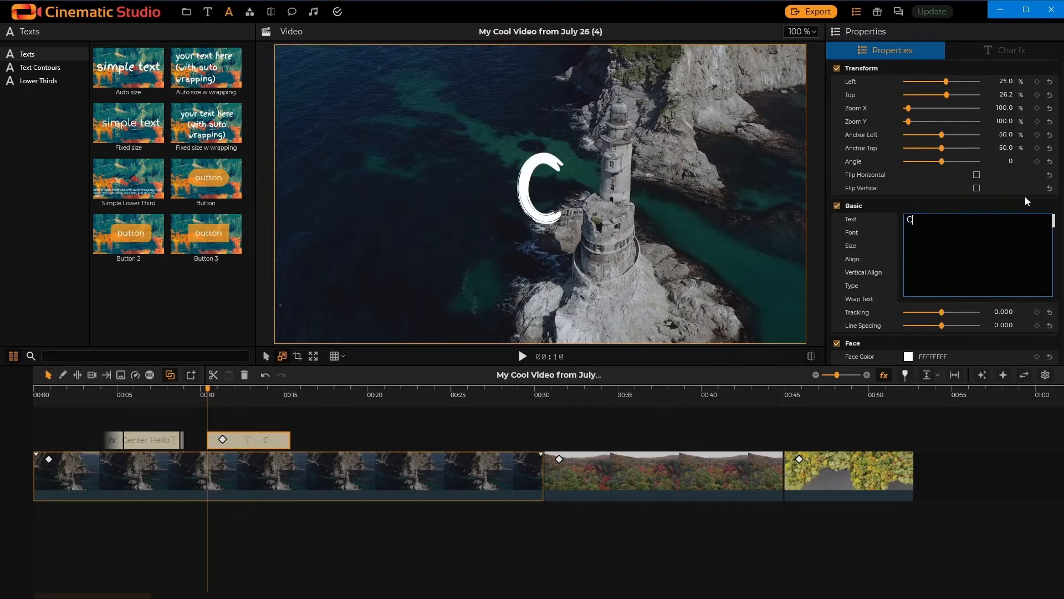
pyautogui.write('ool stuff')
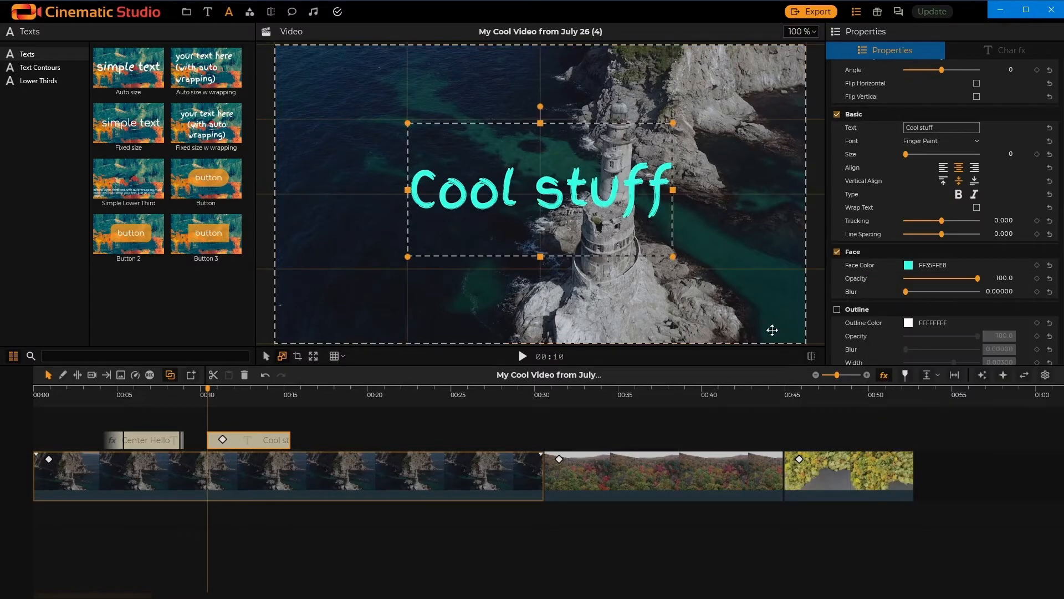
pyautogui.click(257, 459)
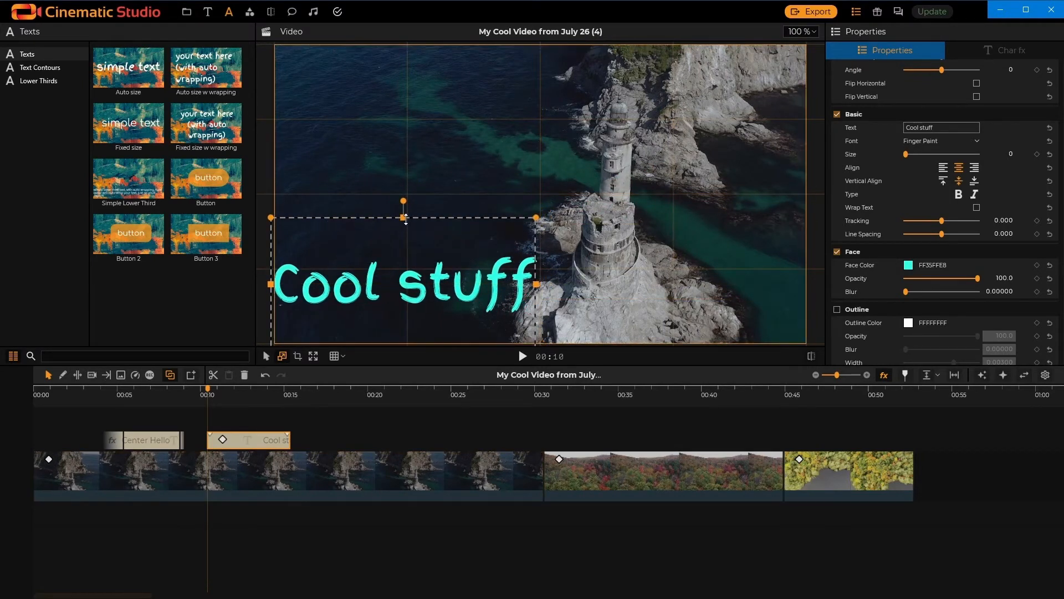
pyautogui.click(361, 394)
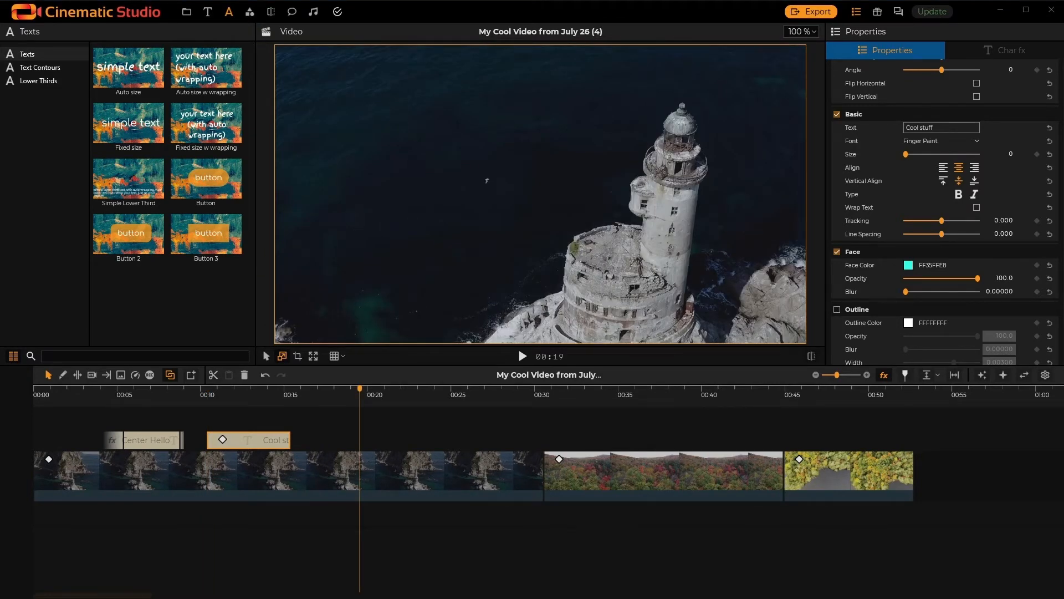
# - Show the Text Contours category and pick one of its contour presets
pyautogui.click(40, 67)
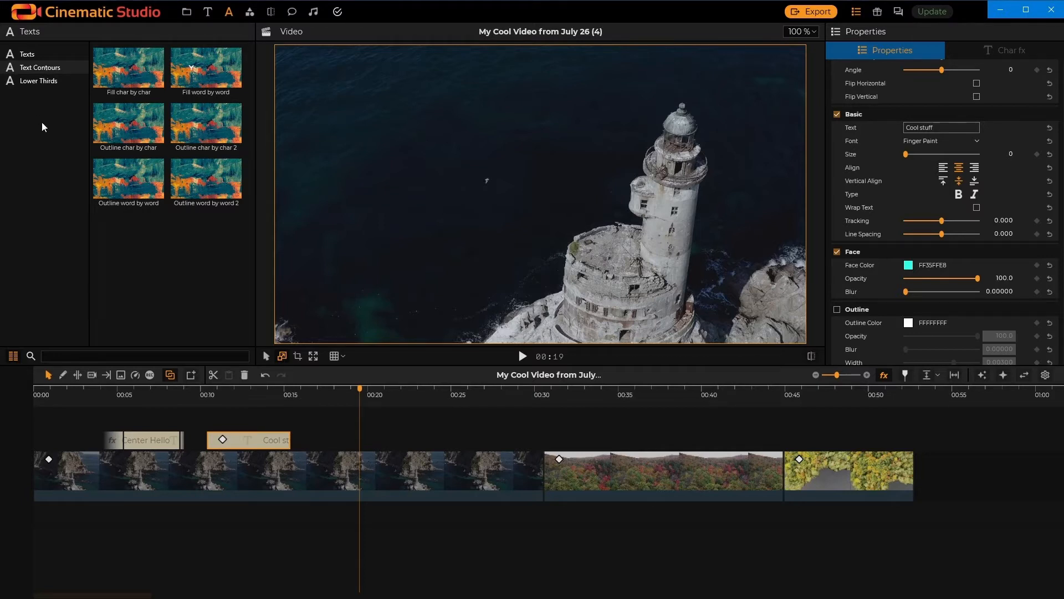
pyautogui.click(128, 124)
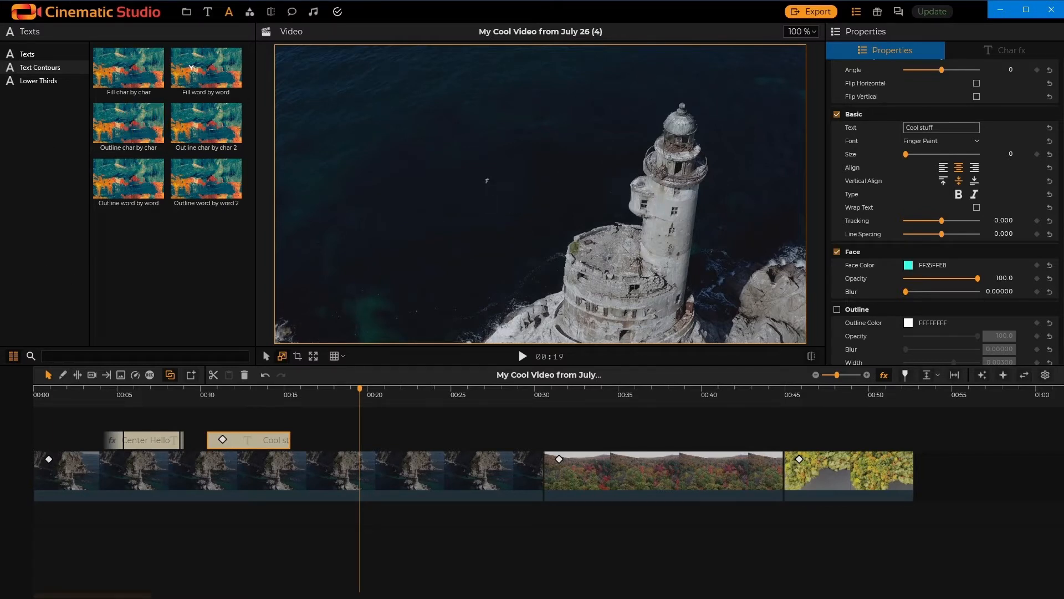
# - Preview and add the hexagon fill shape, then switch to the Masks (BETA) library
pyautogui.click(250, 12)
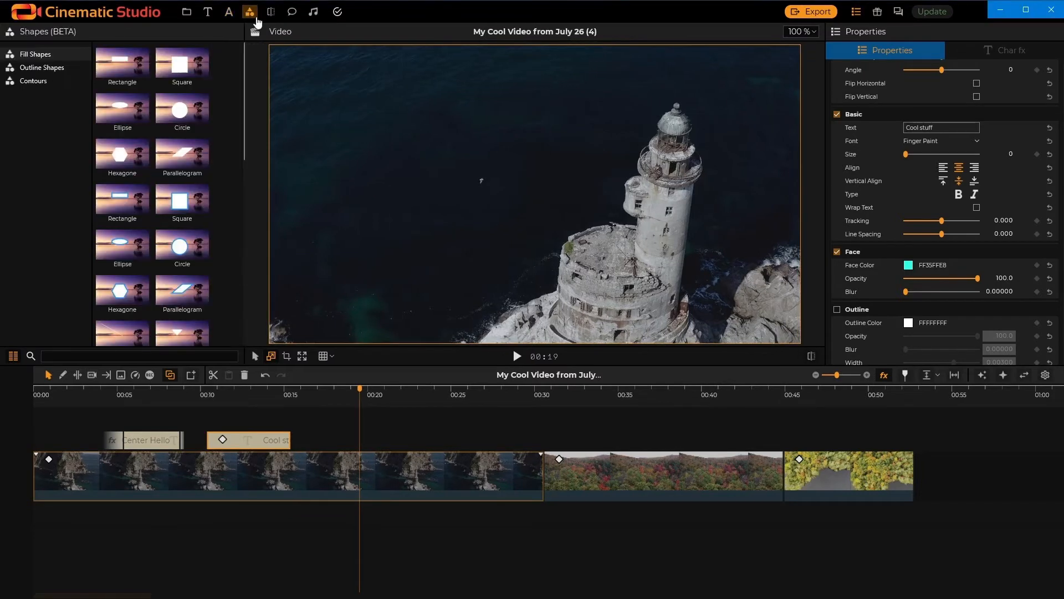
pyautogui.click(121, 151)
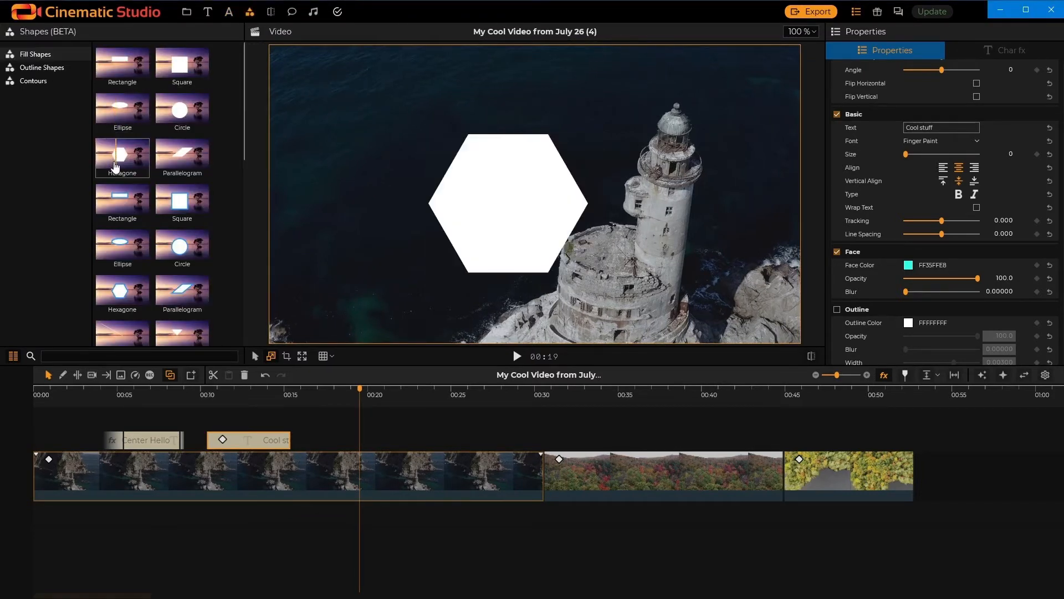
pyautogui.click(122, 199)
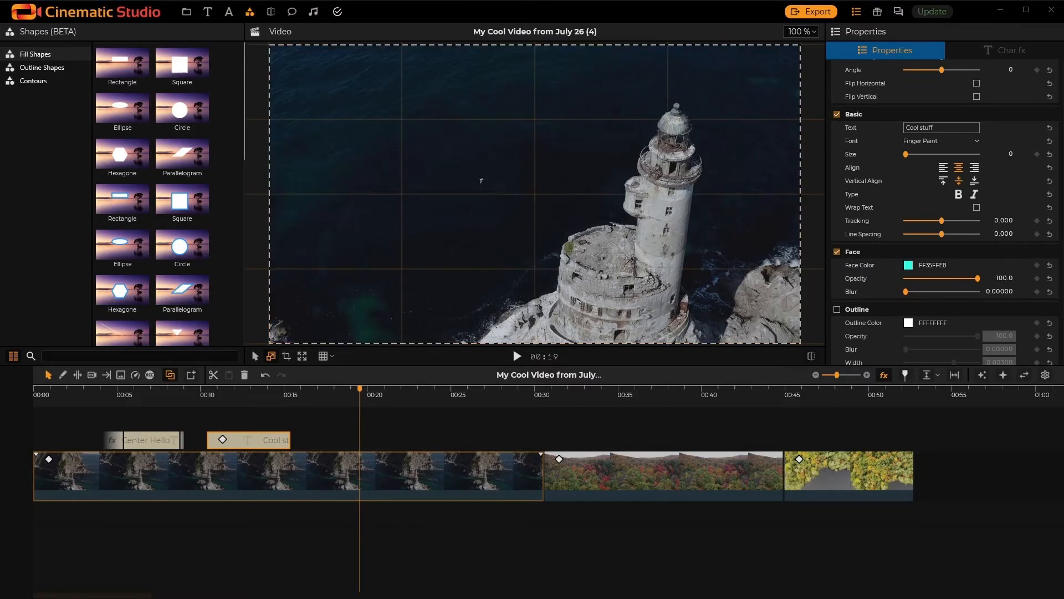
pyautogui.click(270, 11)
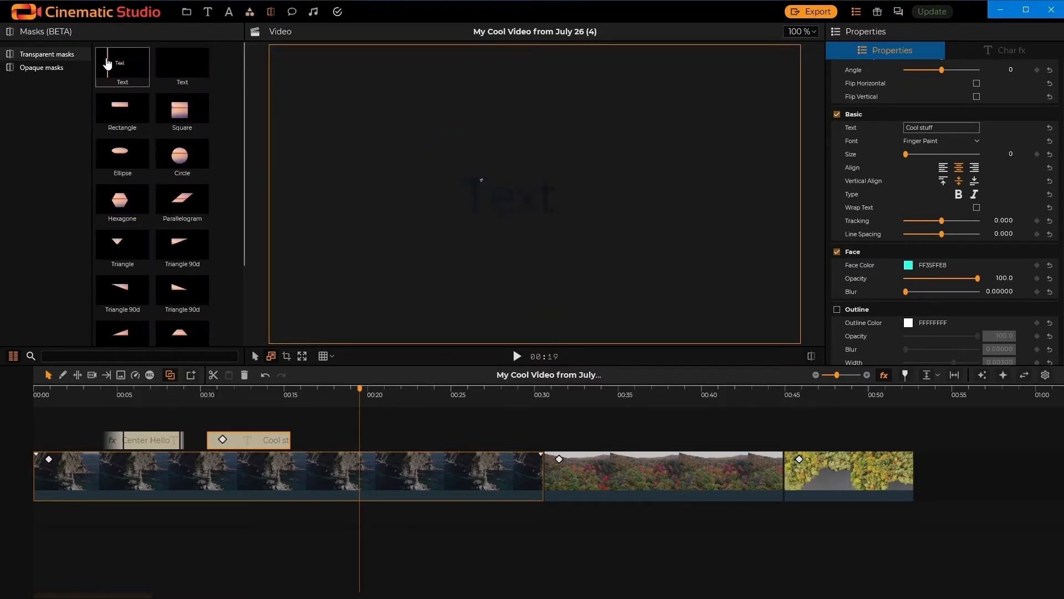
# - Preview the text mask, switch to Opaque masks, and preview the ellipse mask
pyautogui.click(121, 107)
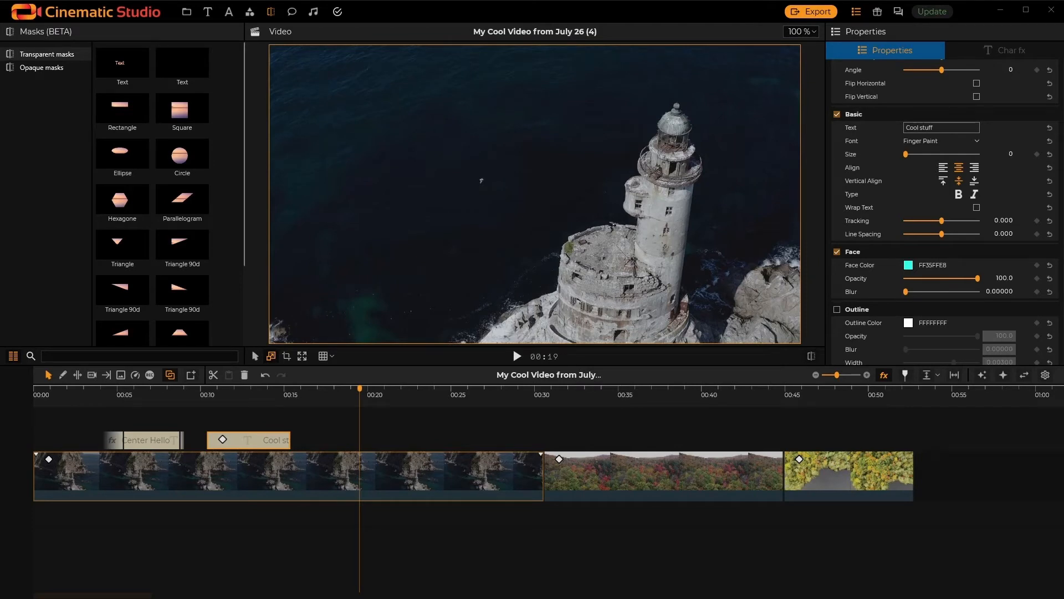
pyautogui.click(42, 67)
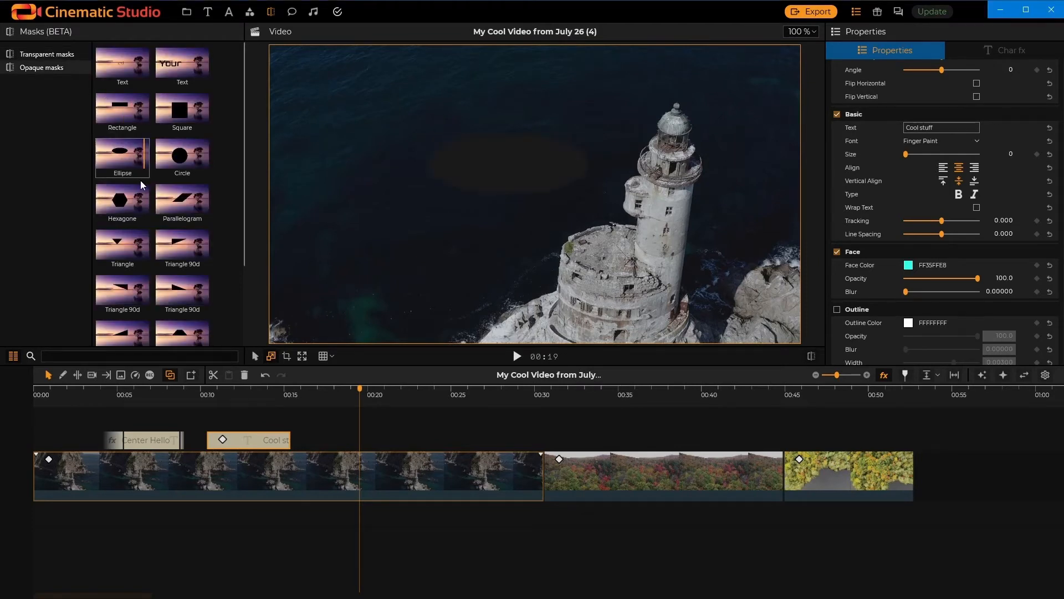
pyautogui.click(122, 246)
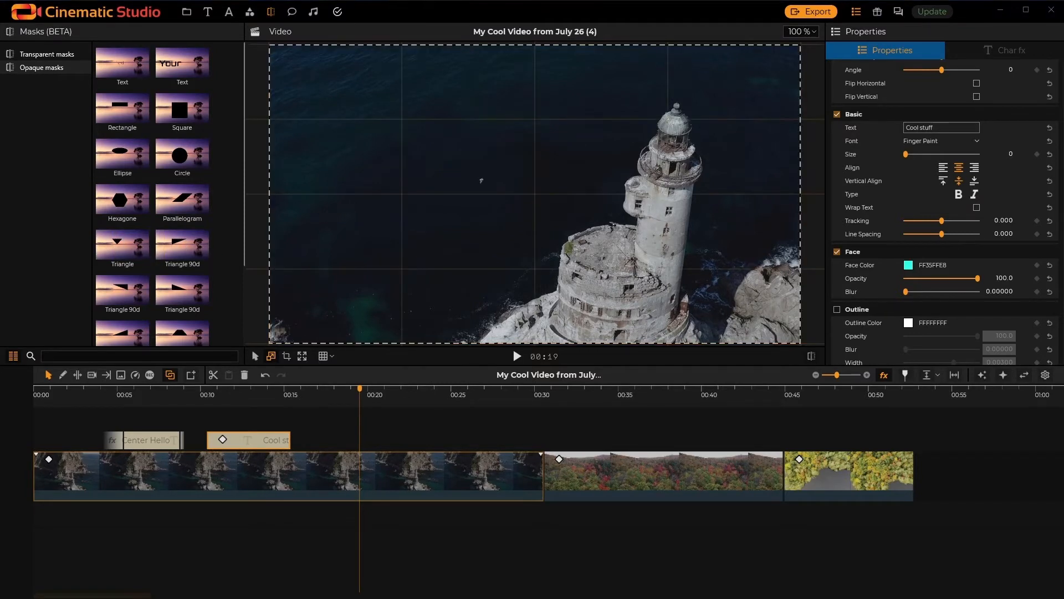
# - Open the Message Boxes library and preview two ellipse speech-bubble styles
pyautogui.click(292, 11)
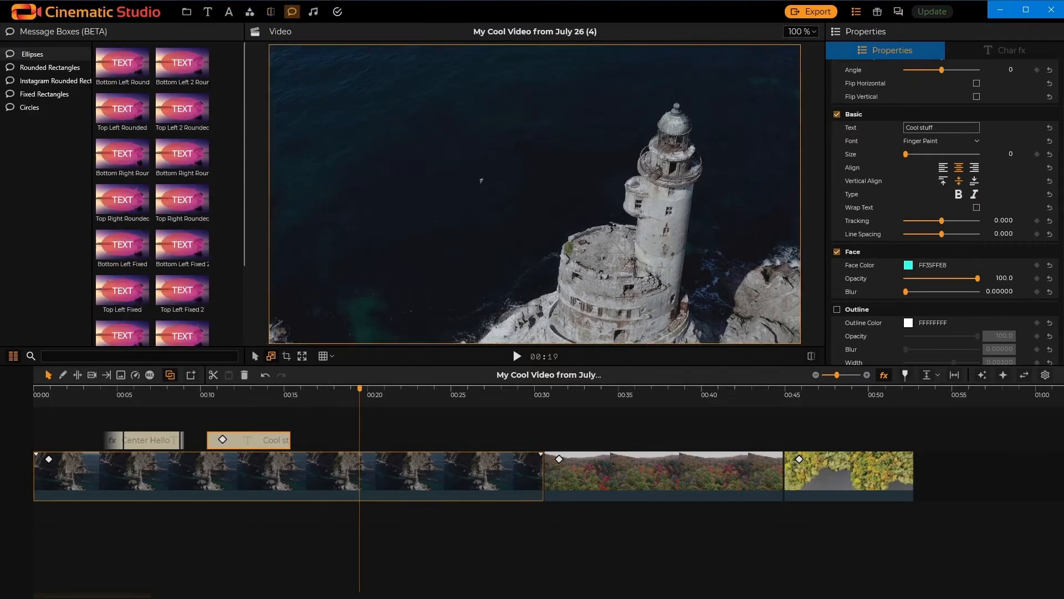
pyautogui.click(182, 110)
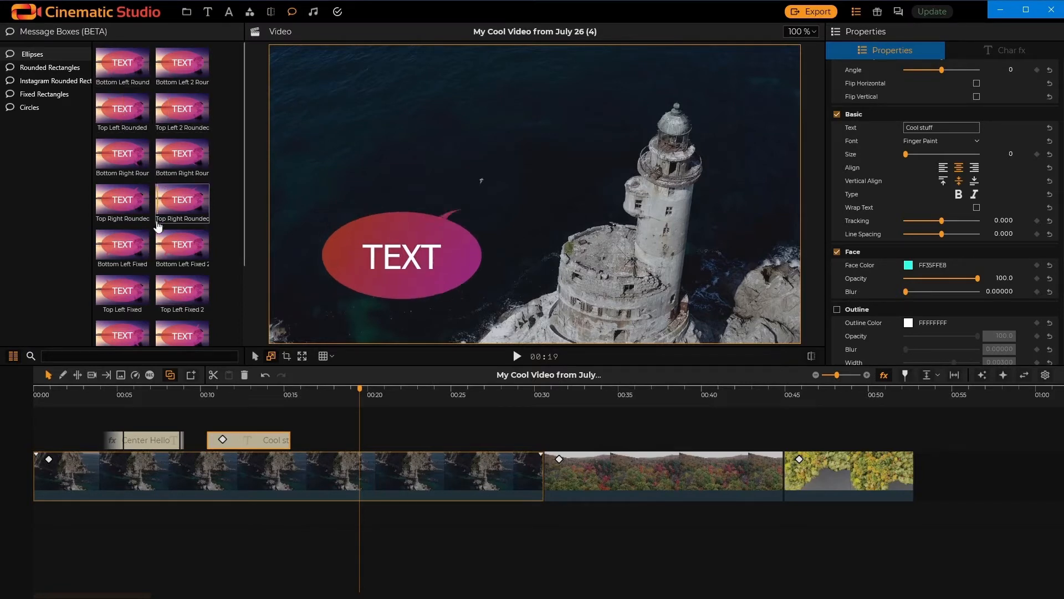
pyautogui.click(121, 247)
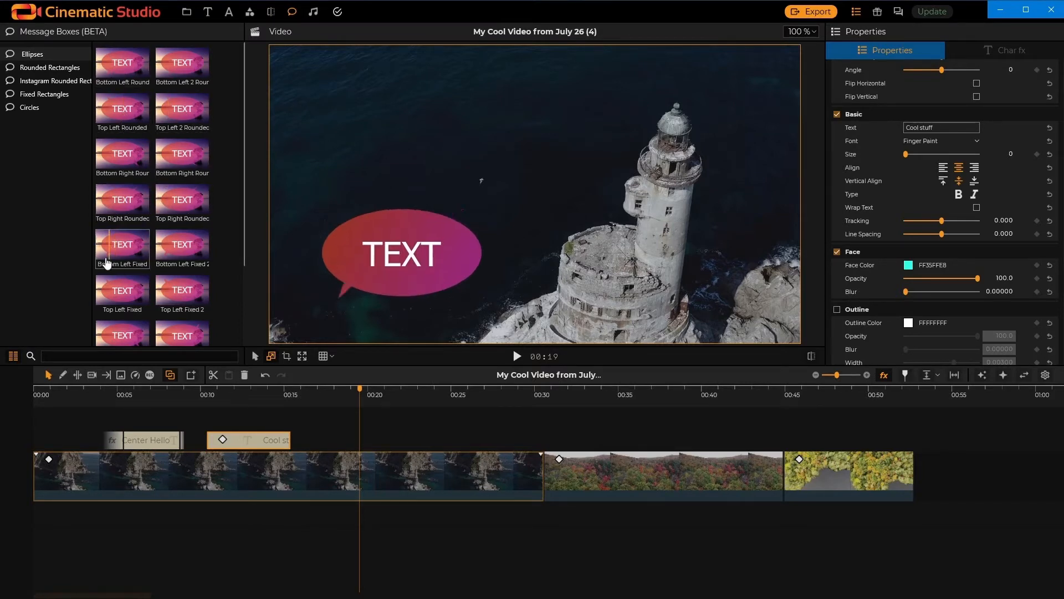
# - Preview rounded rectangle bubbles with tails, then pick an Instagram Rounded Rect style
pyautogui.click(53, 67)
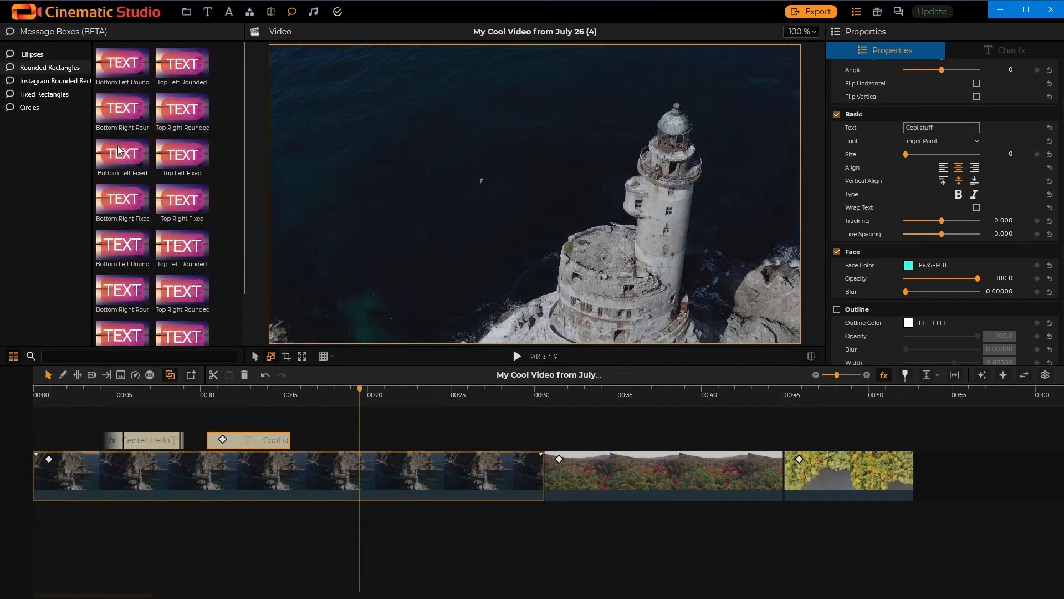
pyautogui.click(182, 196)
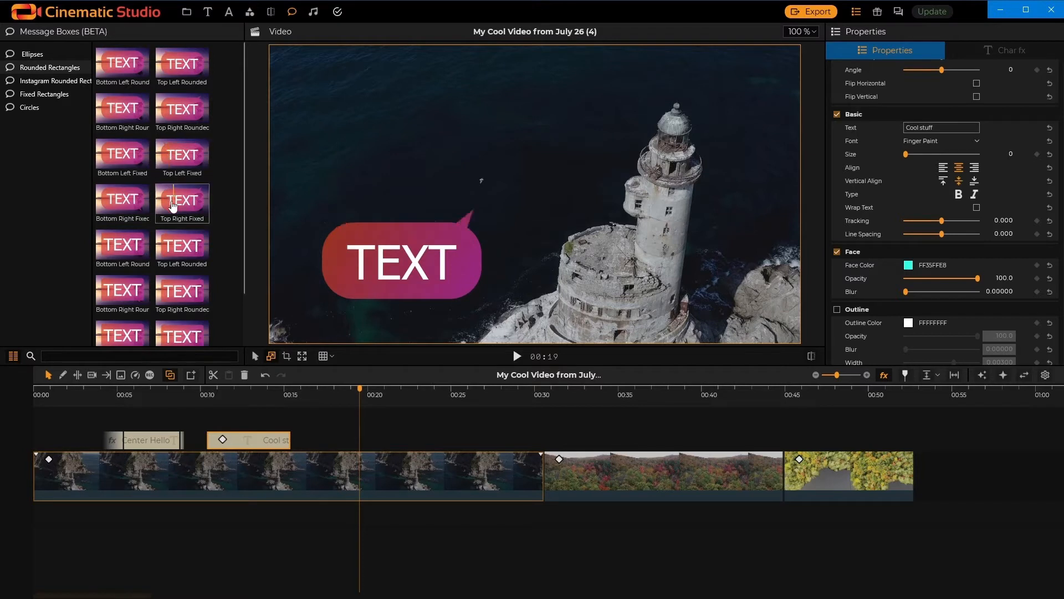
pyautogui.click(181, 245)
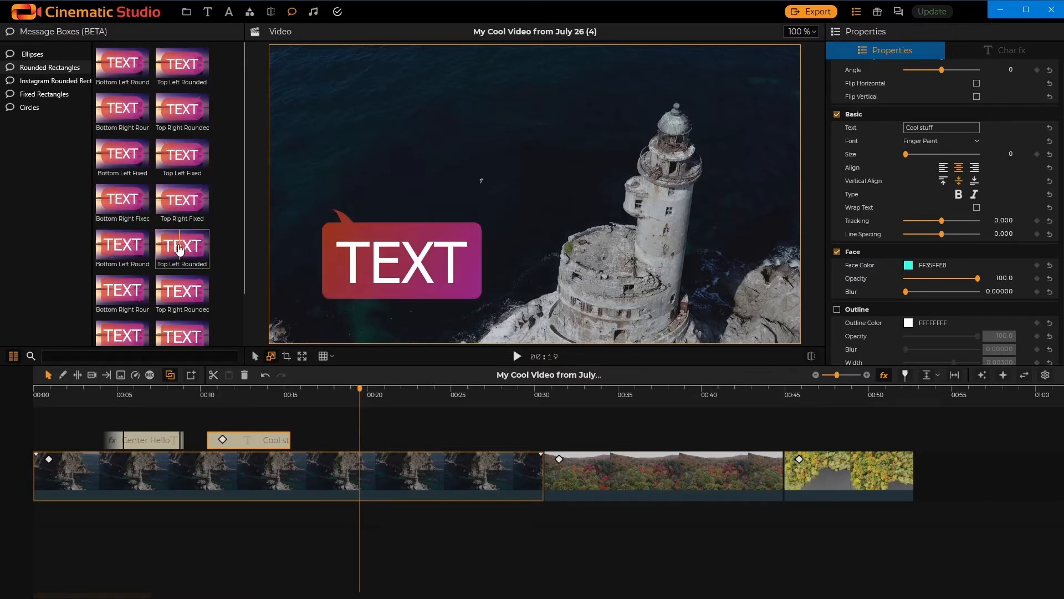
pyautogui.click(64, 81)
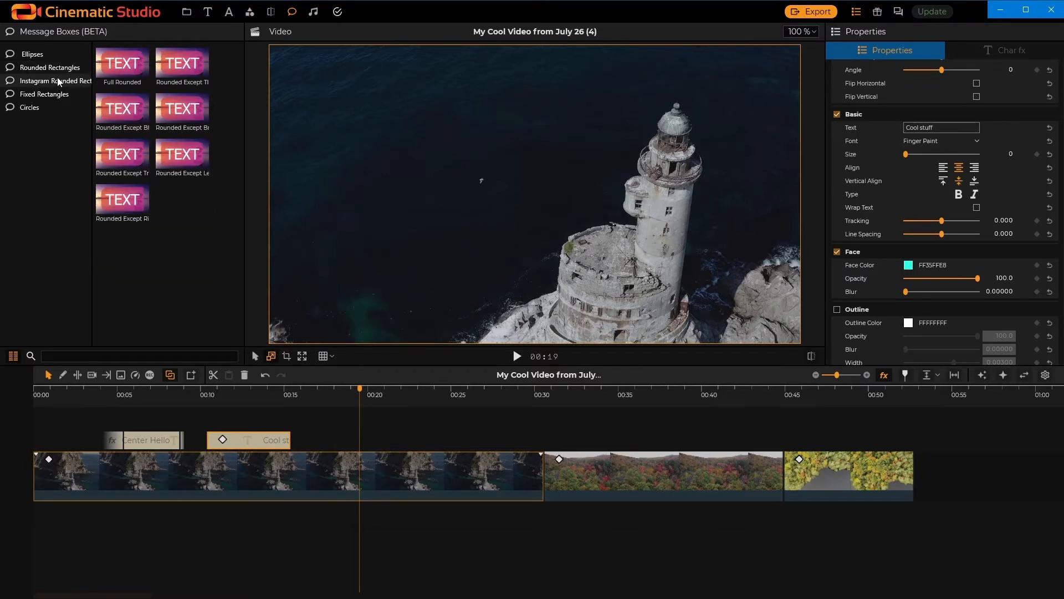
pyautogui.click(182, 63)
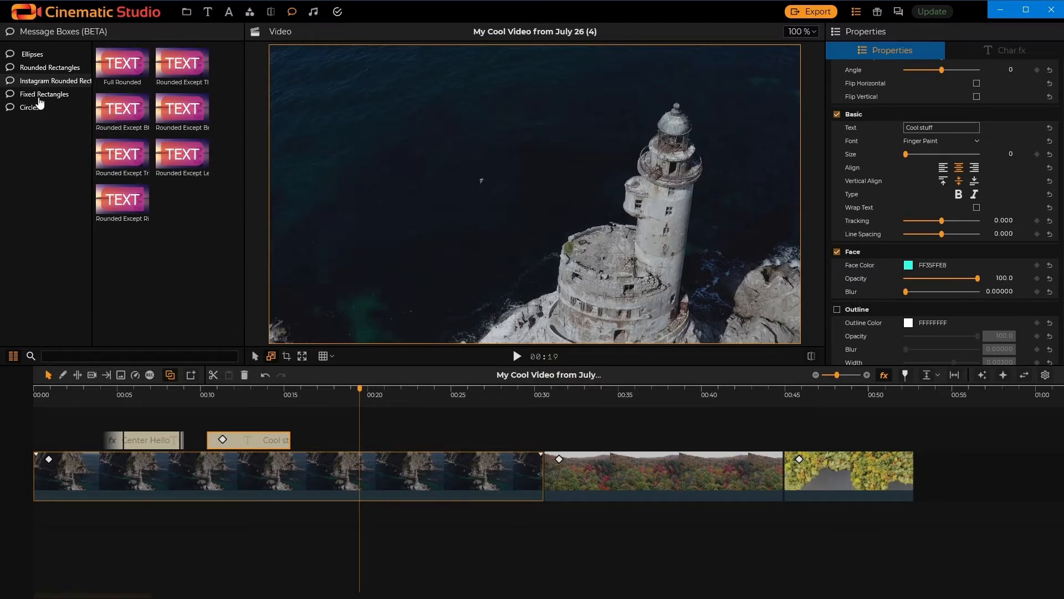
# - Add a rounded rectangle message box reading 'Cool stuff' and set its font to Monoton
pyautogui.click(46, 94)
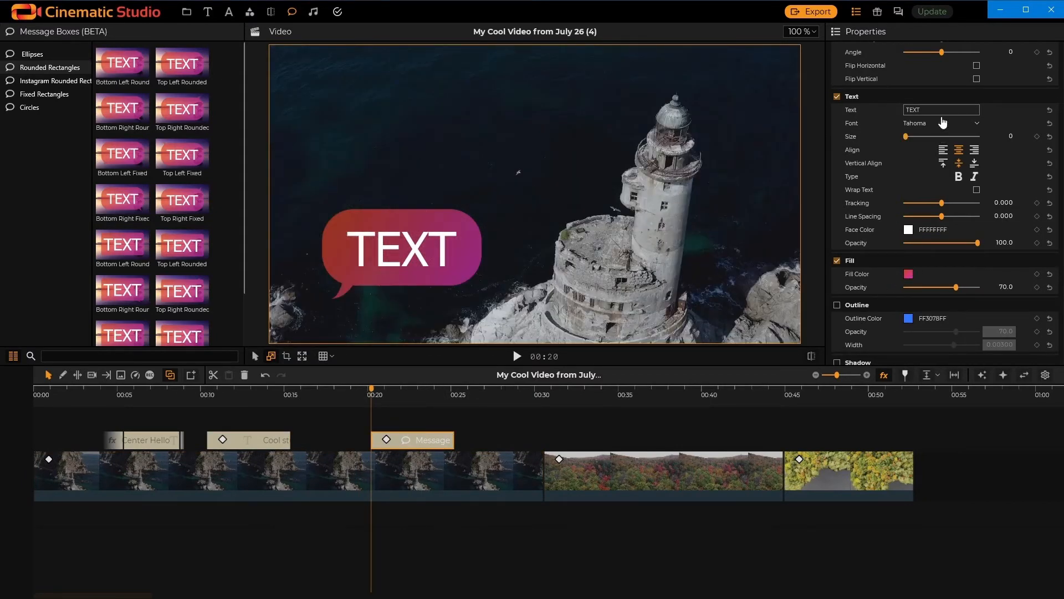
pyautogui.click(940, 109)
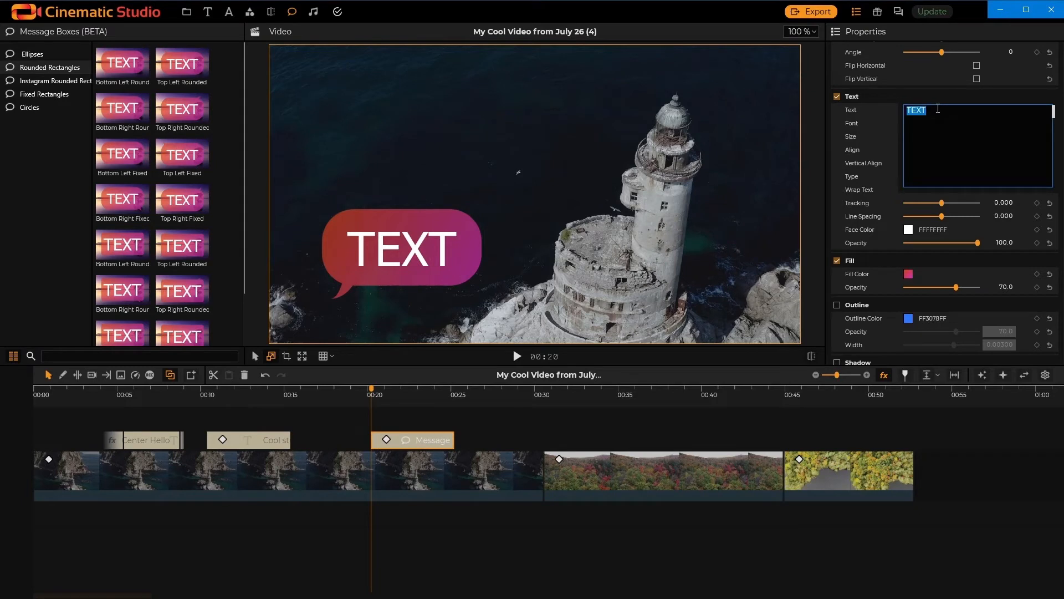
pyautogui.write('Cool')
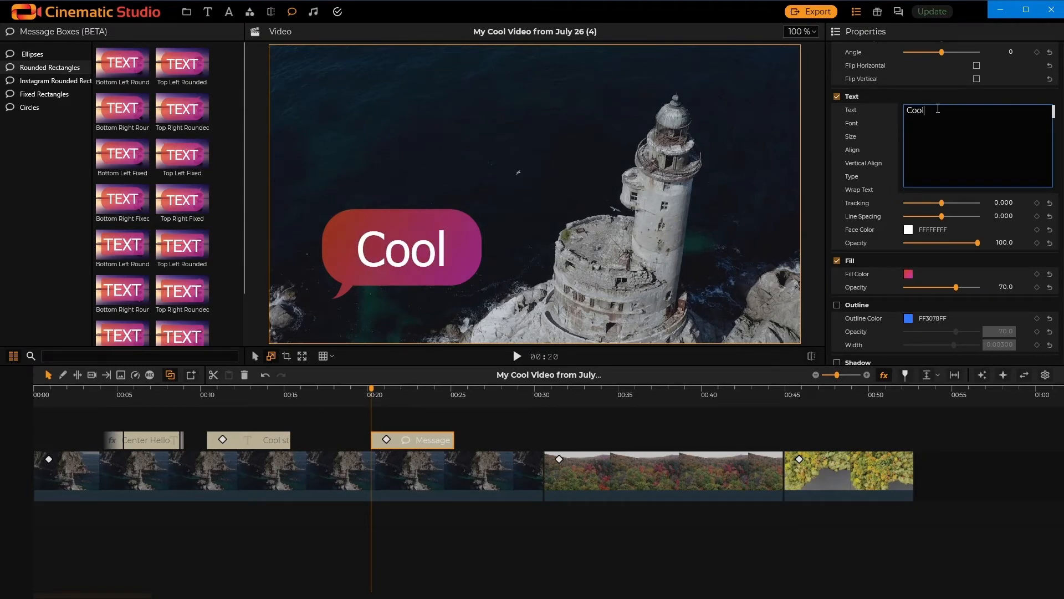
pyautogui.write('stuff')
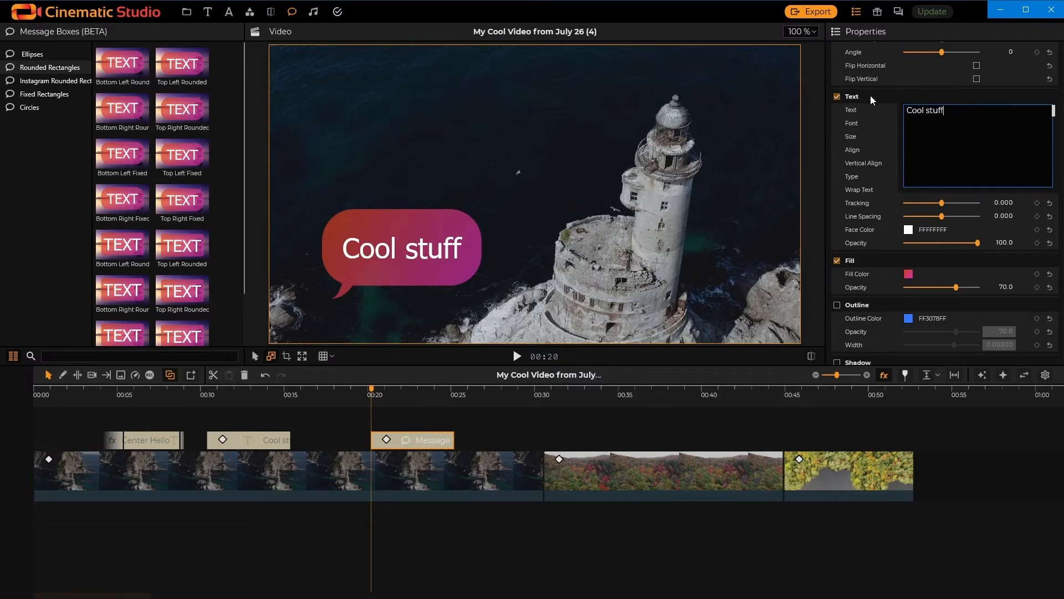
pyautogui.click(940, 123)
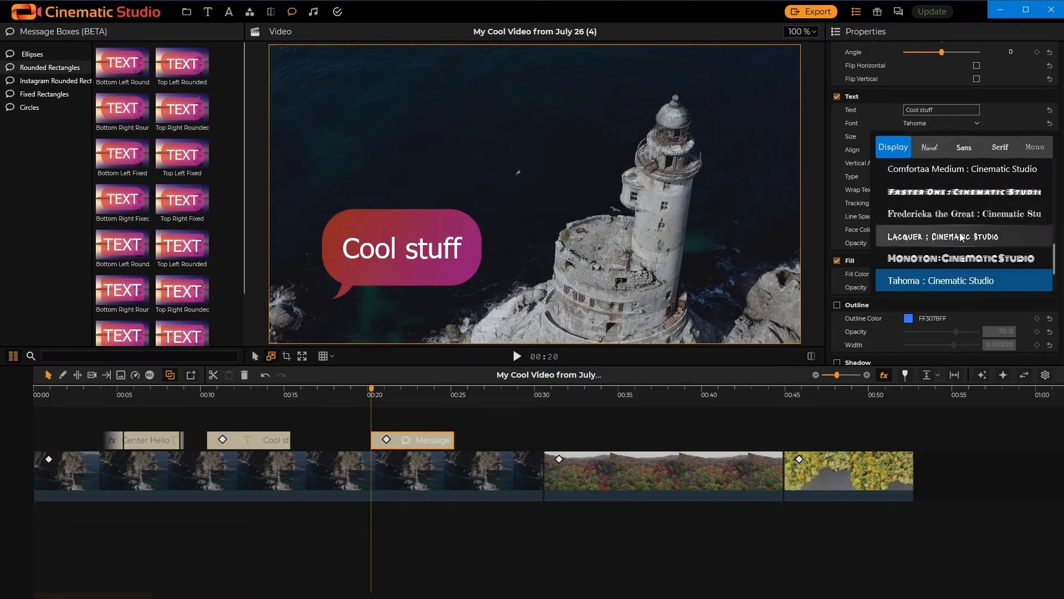
pyautogui.click(962, 258)
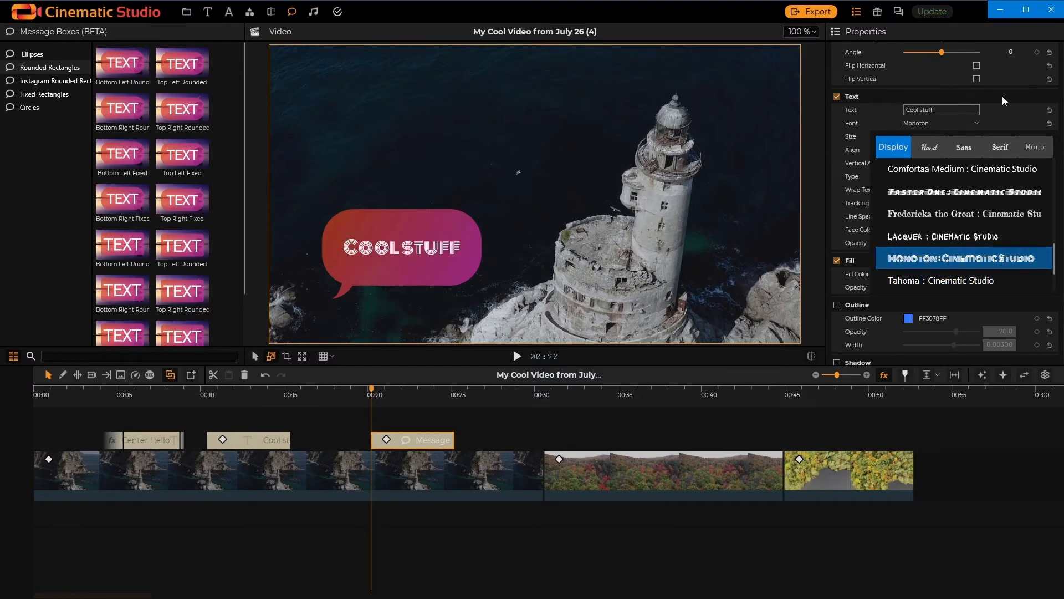
pyautogui.click(963, 258)
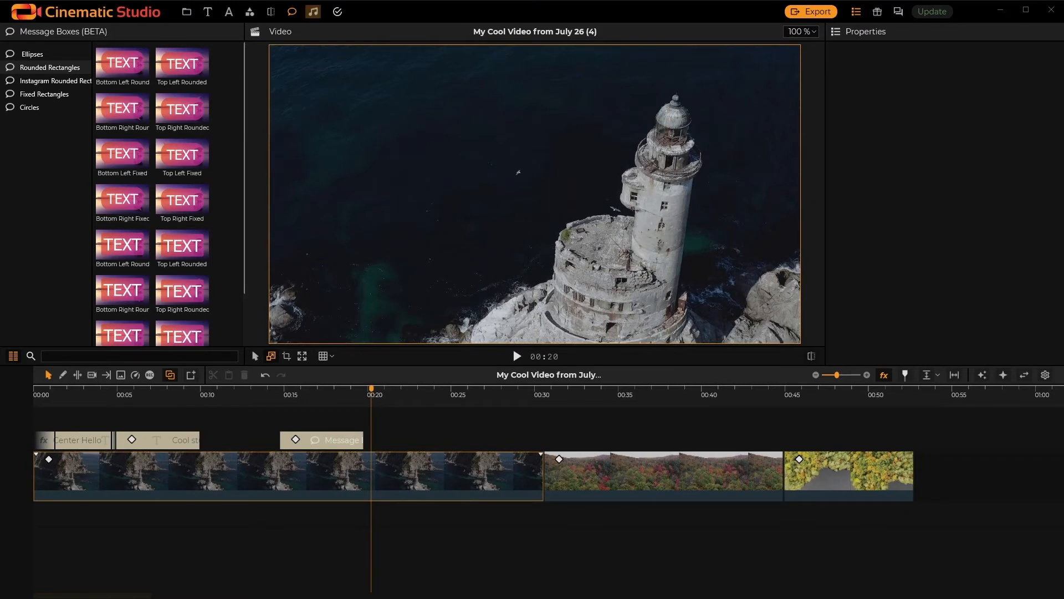
# - Place one preset music track on the timeline and a second on the audio row below
pyautogui.click(313, 12)
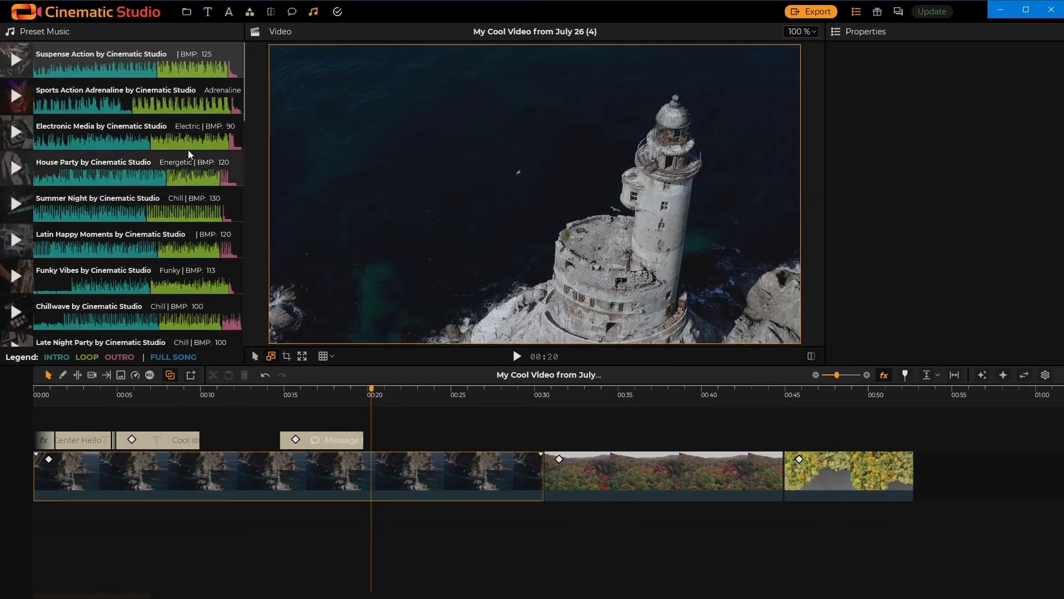
pyautogui.moveTo(191, 144)
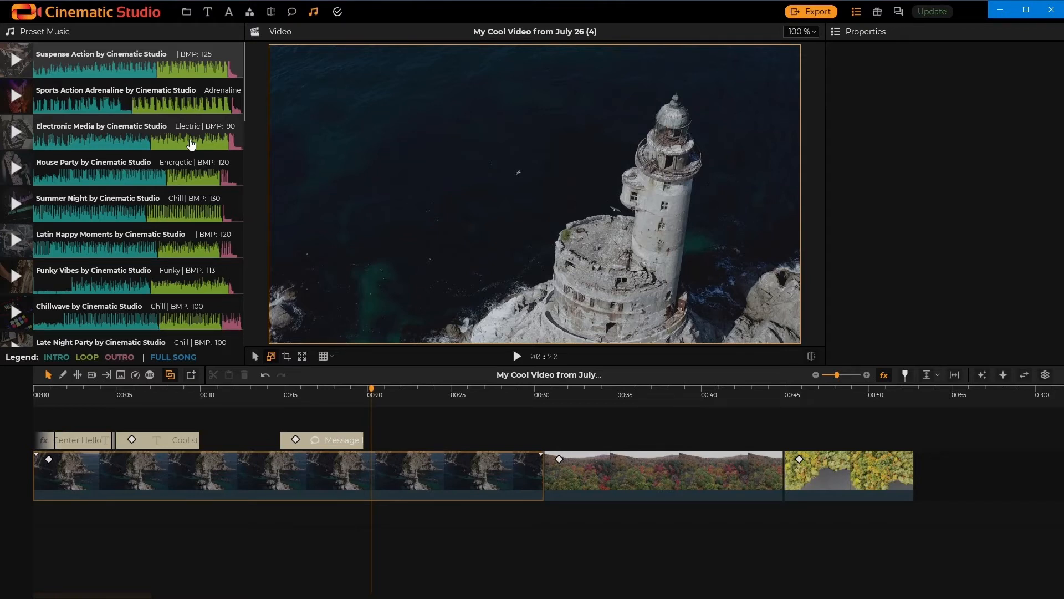
pyautogui.moveTo(137, 70)
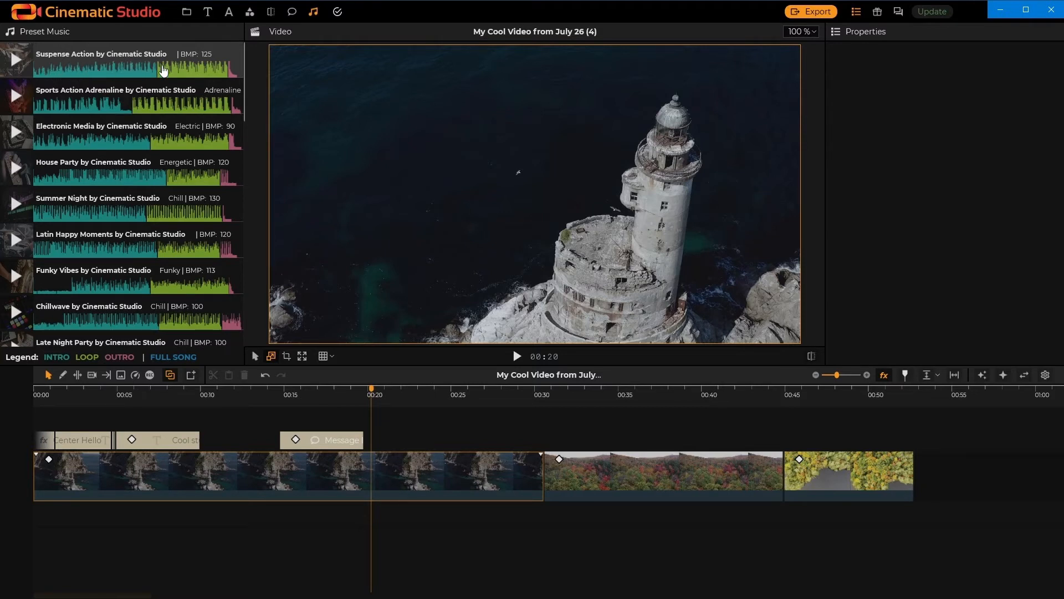
pyautogui.moveTo(192, 72)
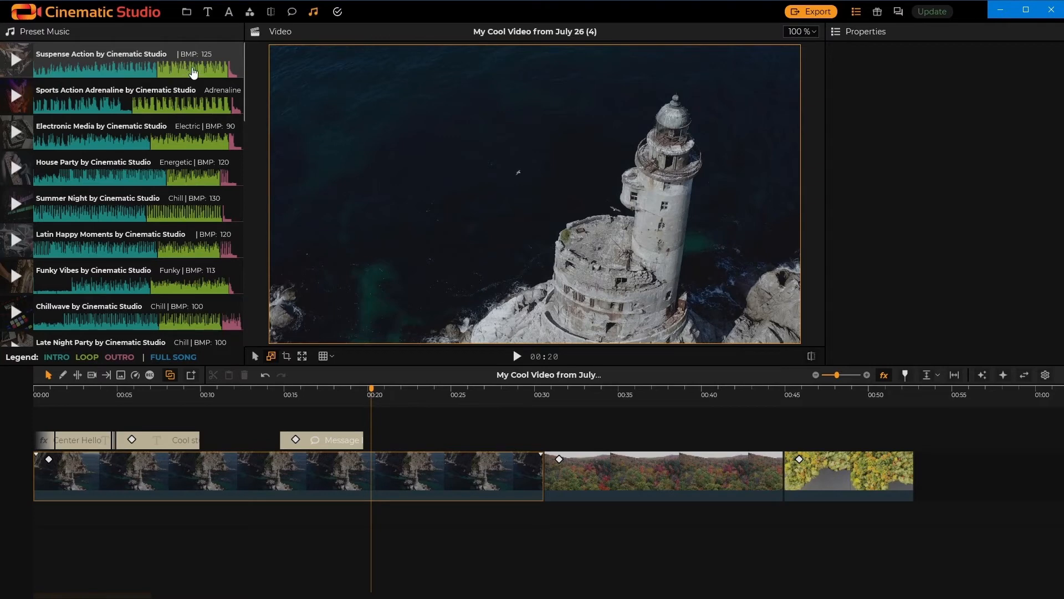
pyautogui.moveTo(234, 80)
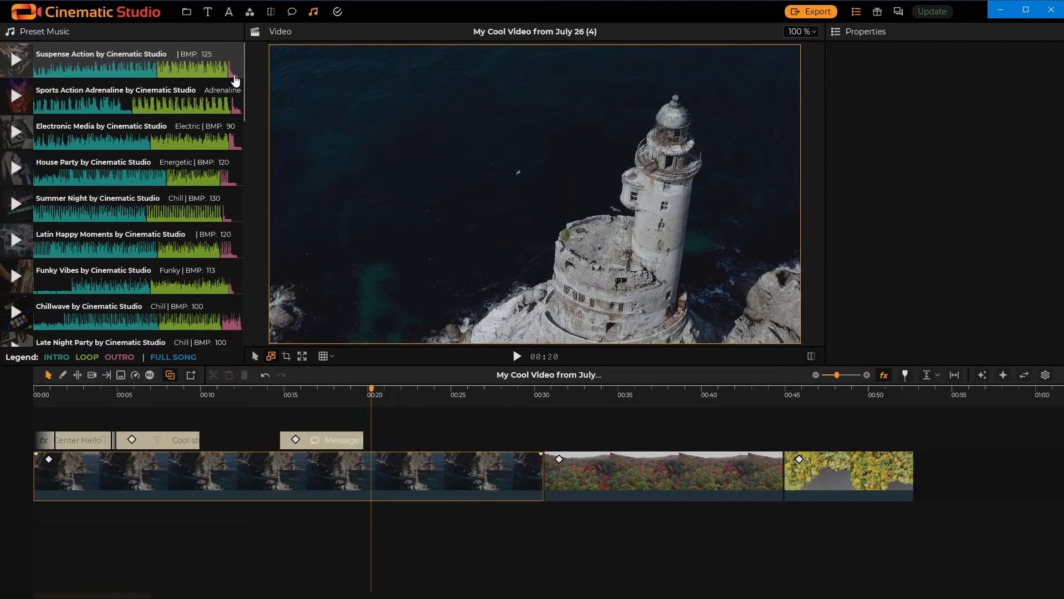
pyautogui.scroll(-3)
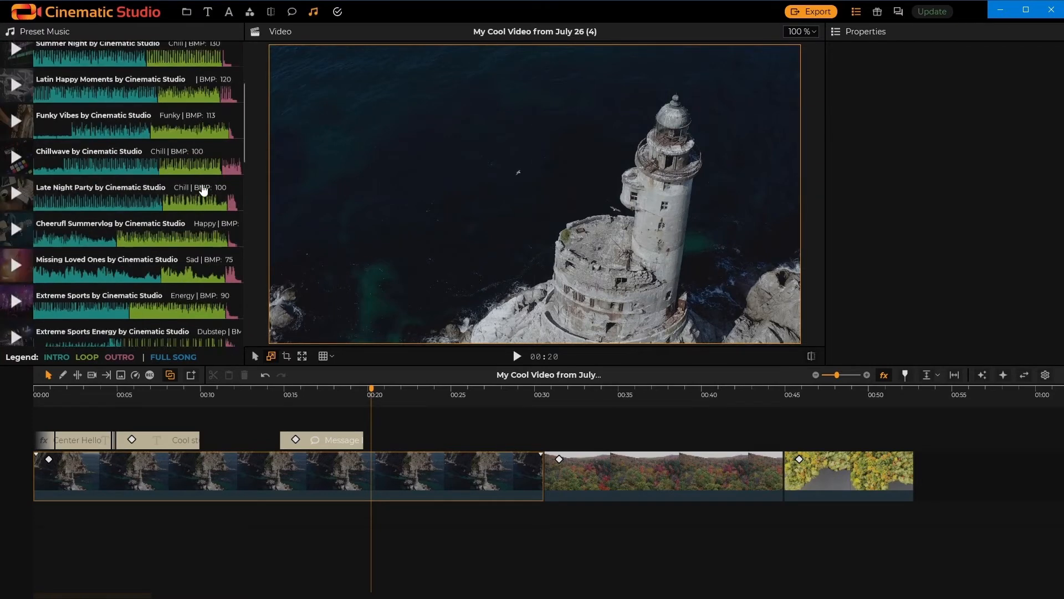
pyautogui.scroll(-3)
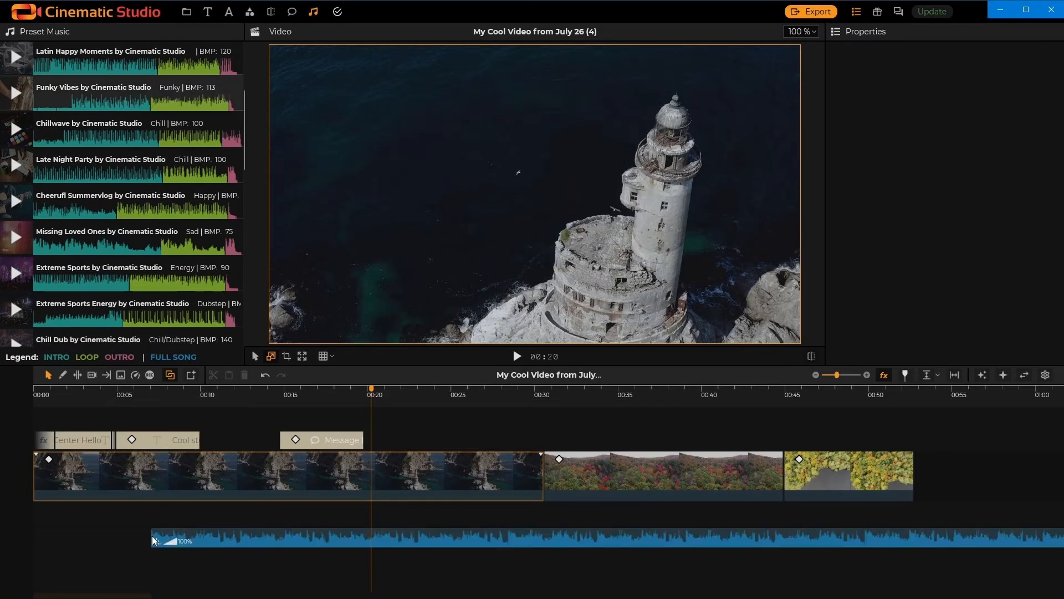
pyautogui.click(243, 538)
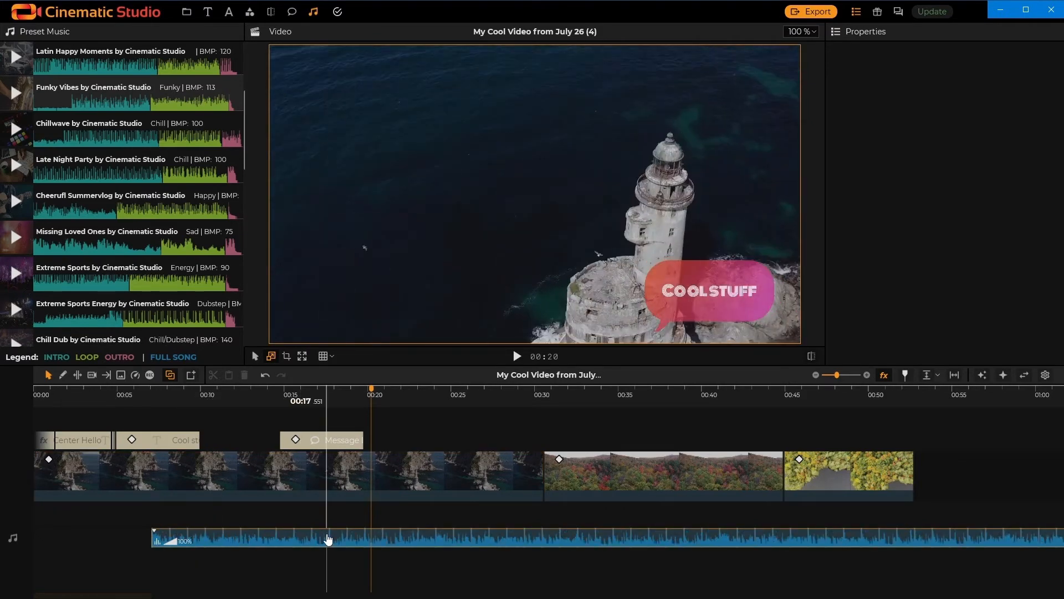
pyautogui.moveTo(328, 540); pyautogui.dragTo(363, 539)
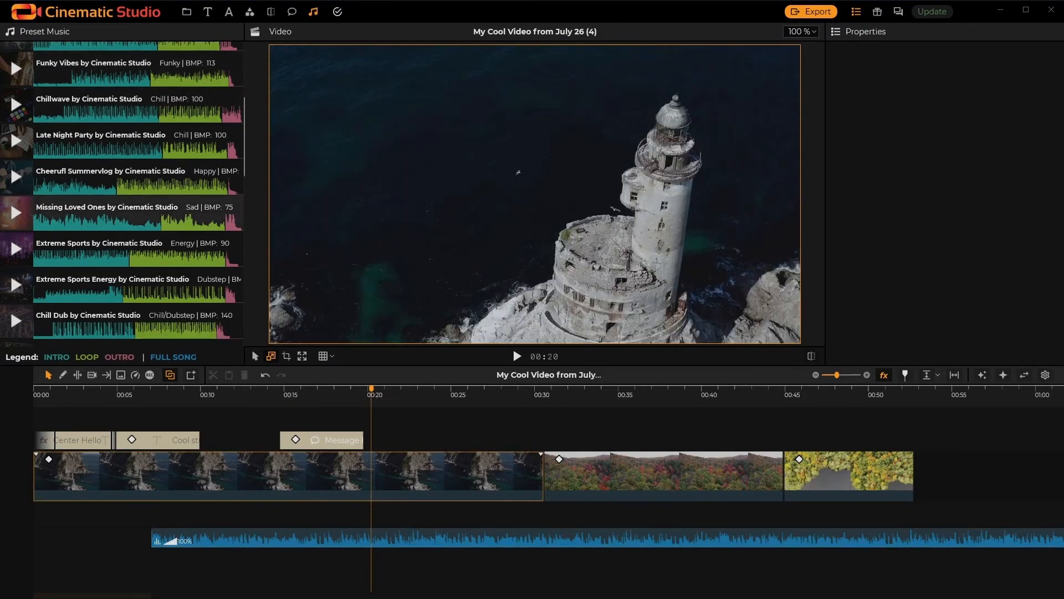
pyautogui.scroll(-3)
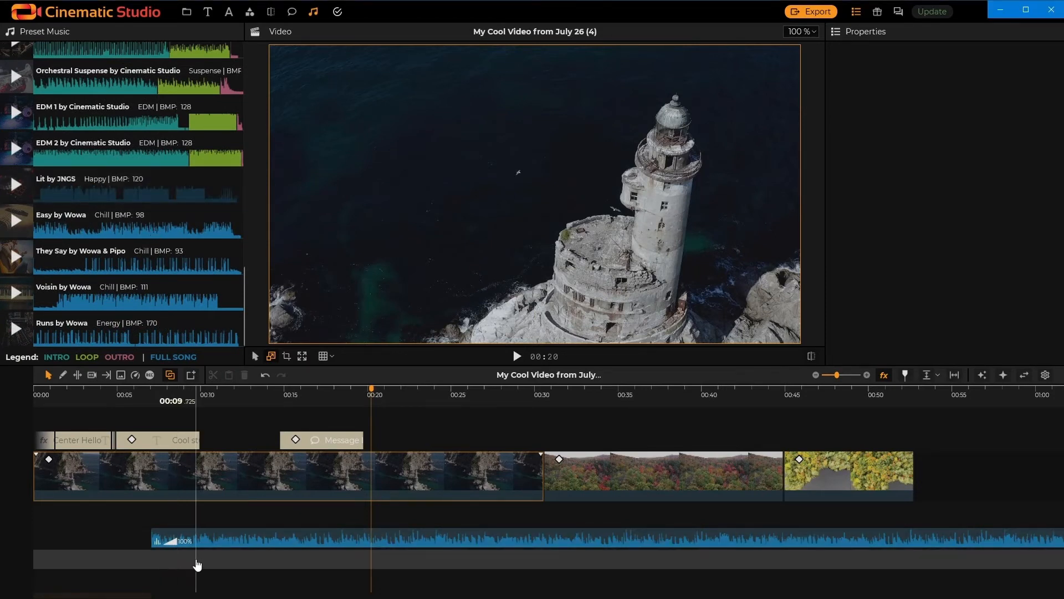
pyautogui.click(183, 439)
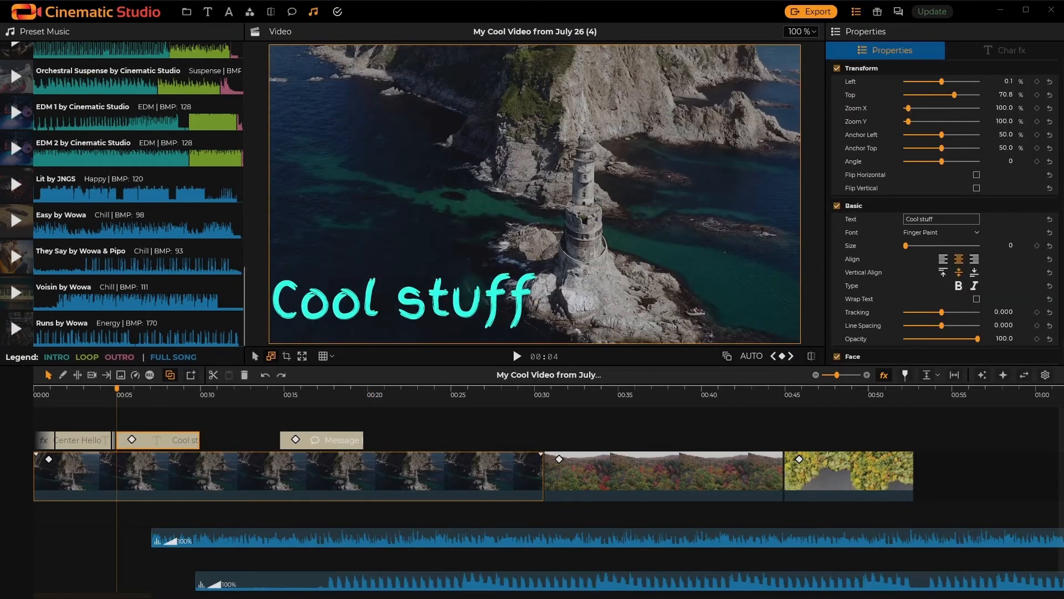
pyautogui.click(878, 12)
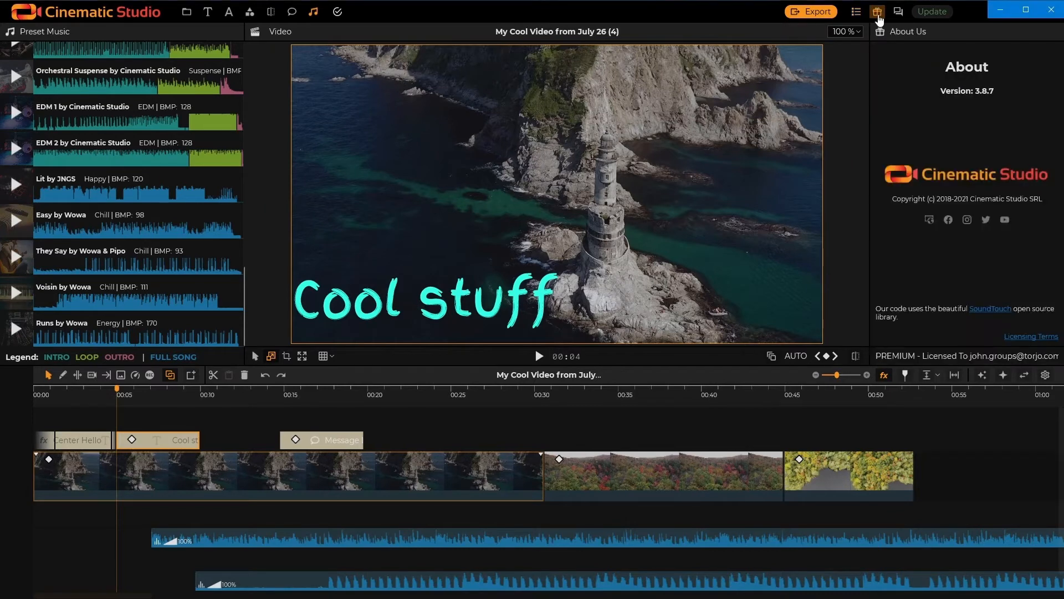
pyautogui.moveTo(902, 98)
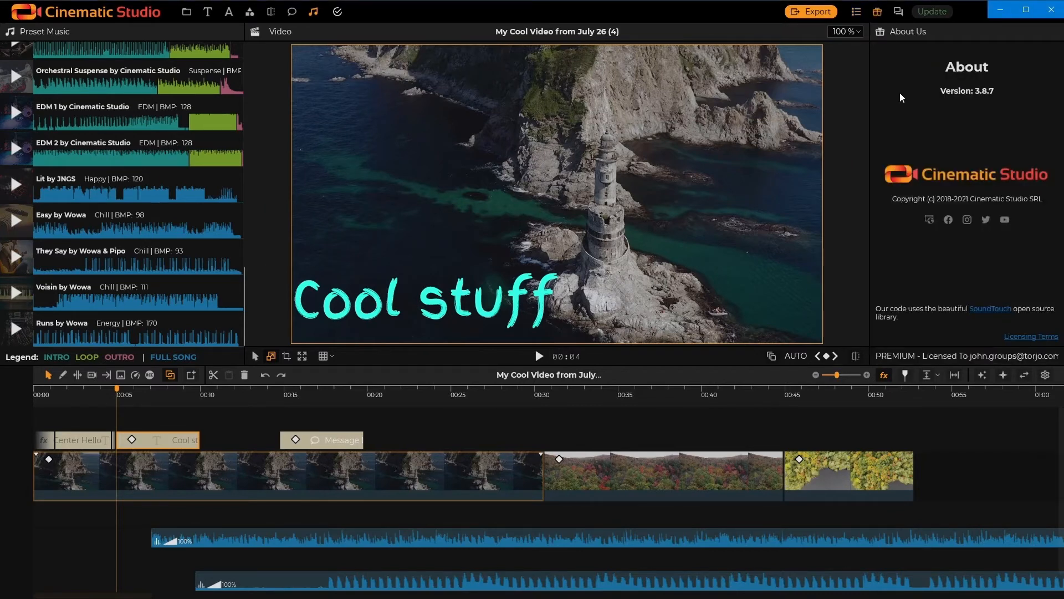
pyautogui.moveTo(983, 100)
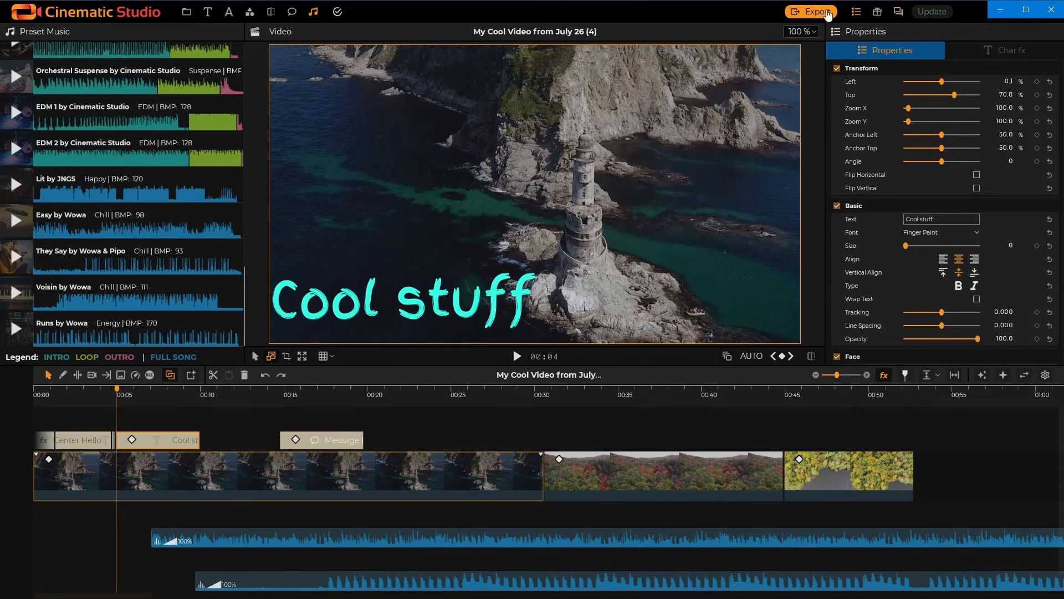
pyautogui.click(810, 12)
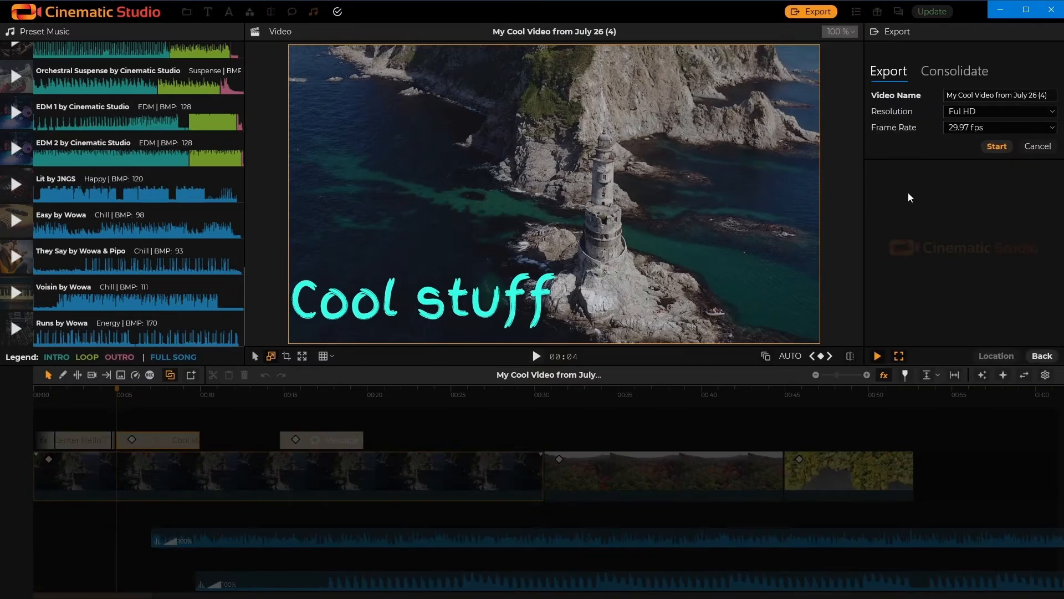
pyautogui.moveTo(1041, 356)
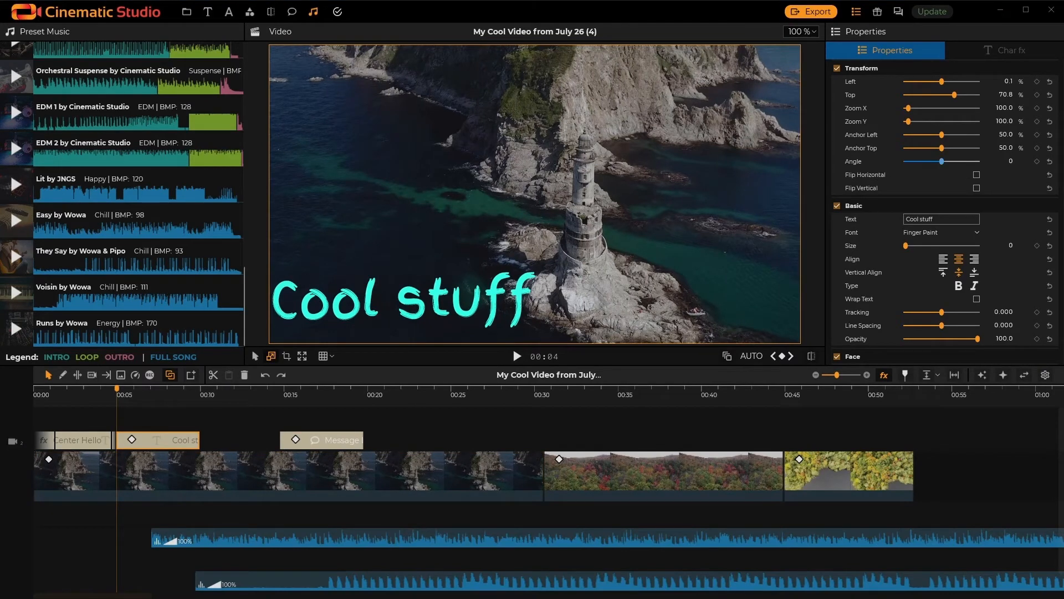
# - Set the 'Cool stuff' caption's Transform Angle to about -25 degrees
pyautogui.moveTo(943, 161); pyautogui.dragTo(943, 161)
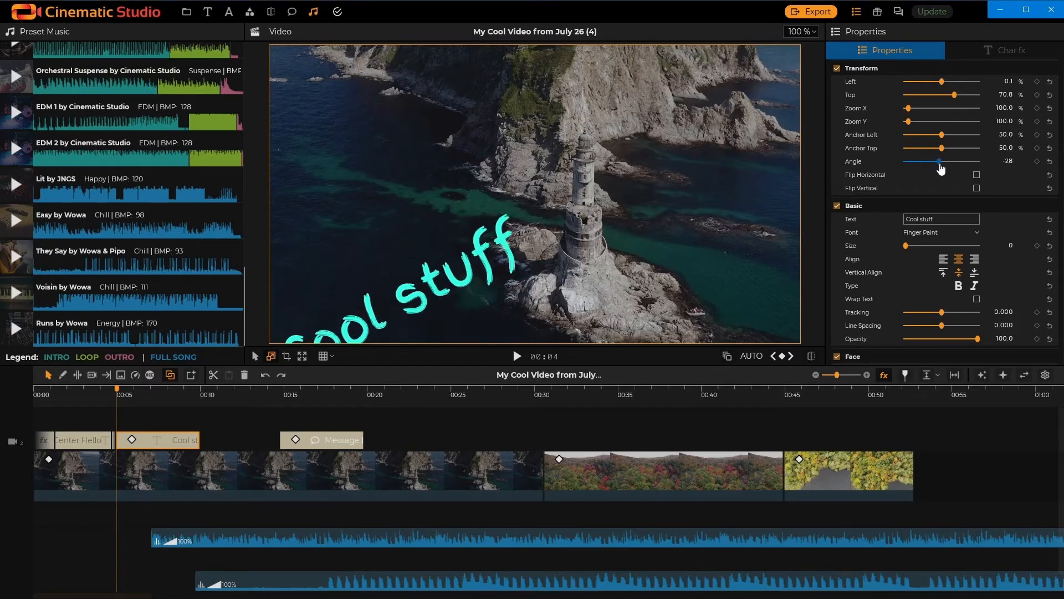
pyautogui.moveTo(940, 160); pyautogui.dragTo(947, 161)
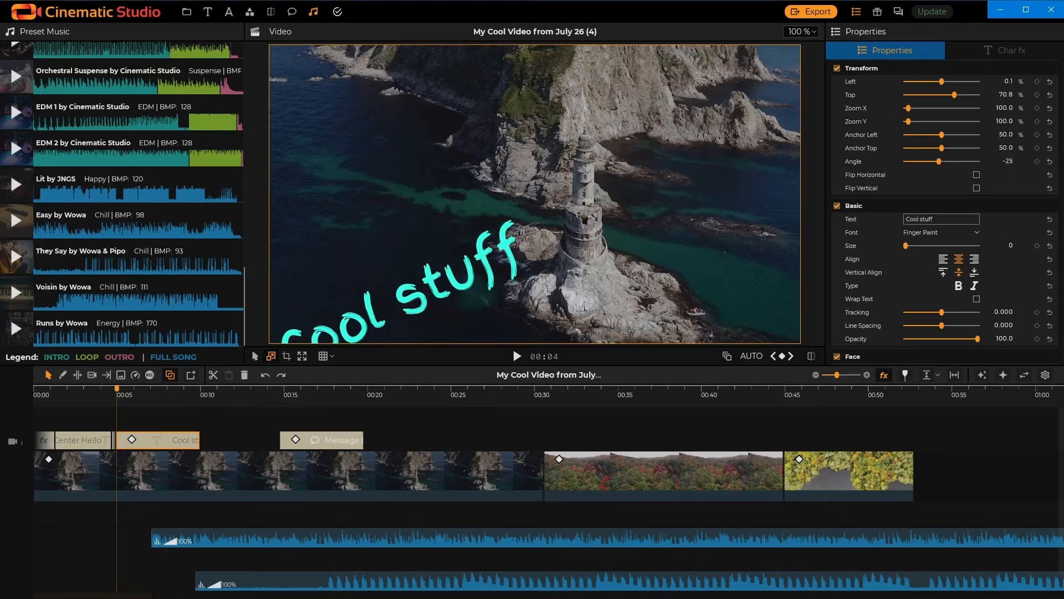
pyautogui.moveTo(941, 161); pyautogui.dragTo(947, 160)
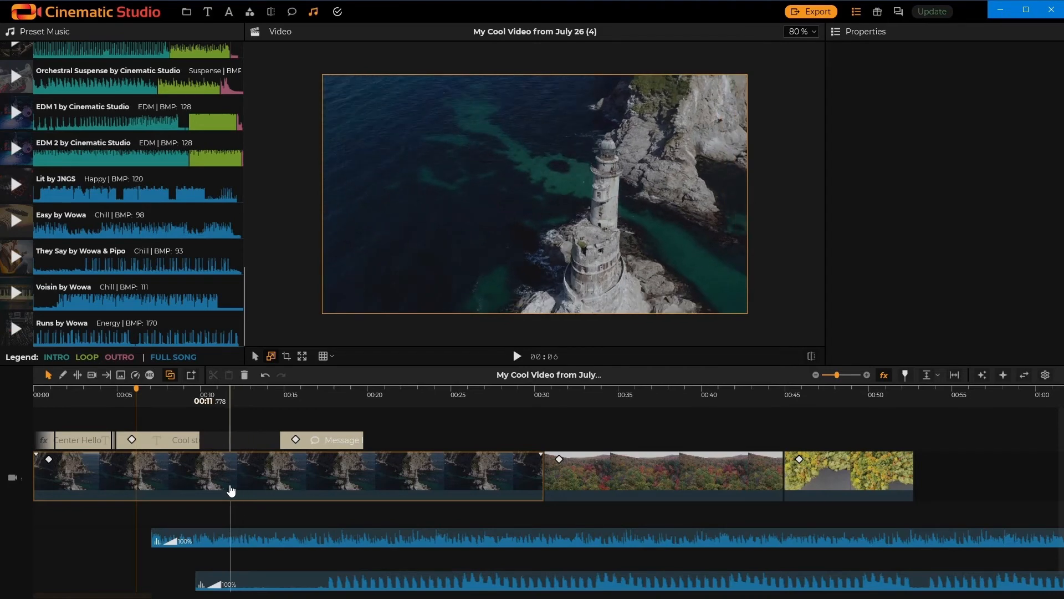
# - Move the Cool stuff caption clip just past the 5-second mark and adjust its end
pyautogui.click(183, 440)
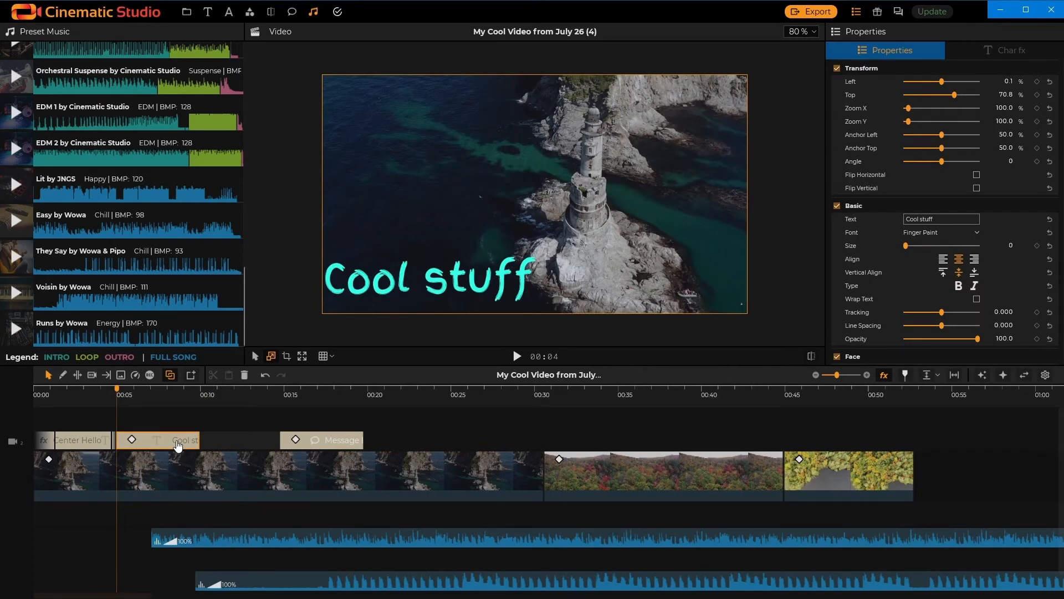
pyautogui.click(117, 394)
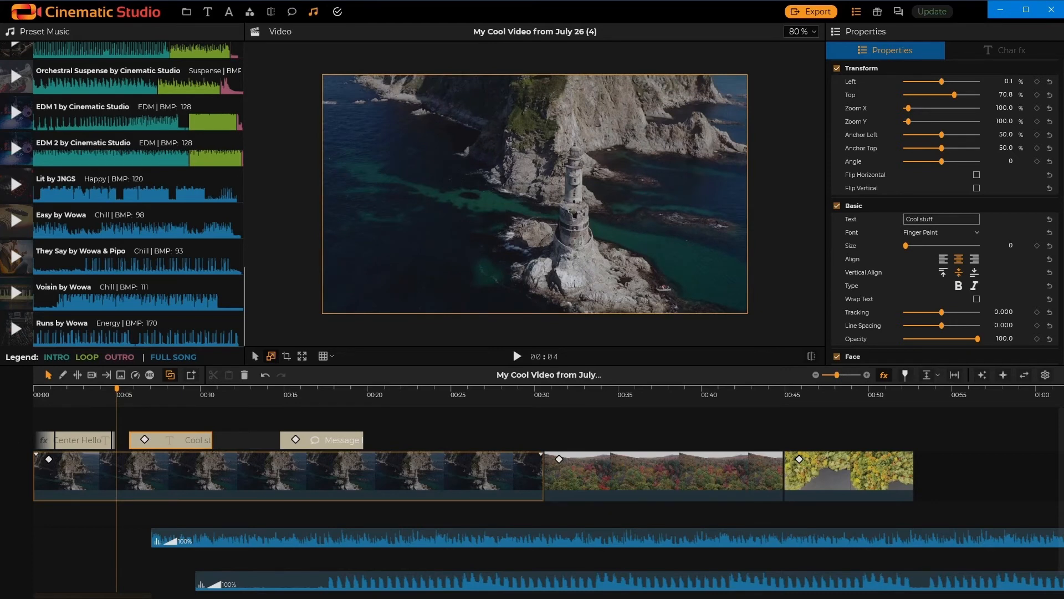
pyautogui.click(161, 395)
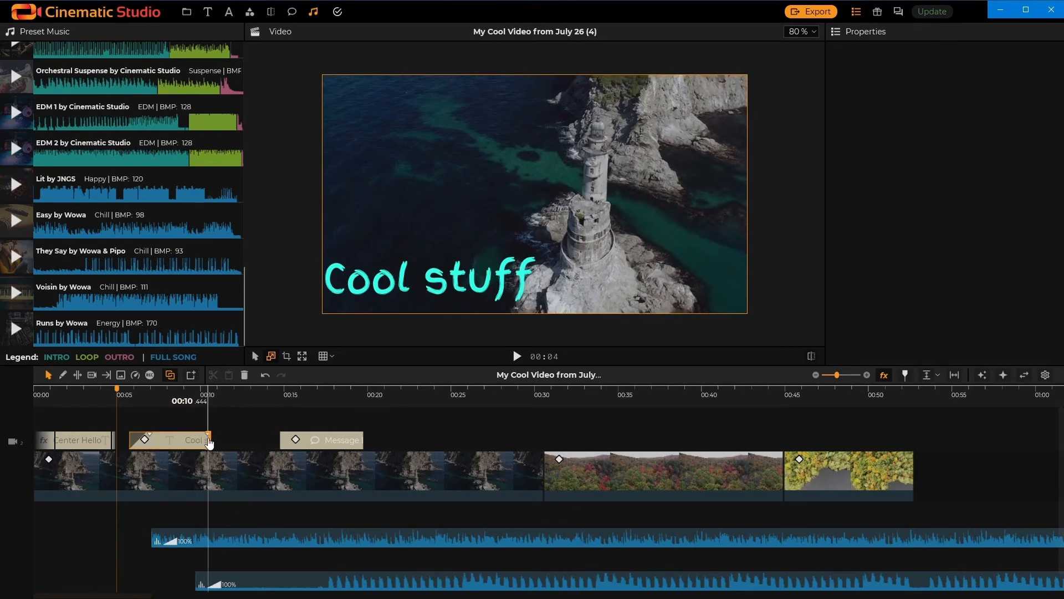
pyautogui.click(183, 439)
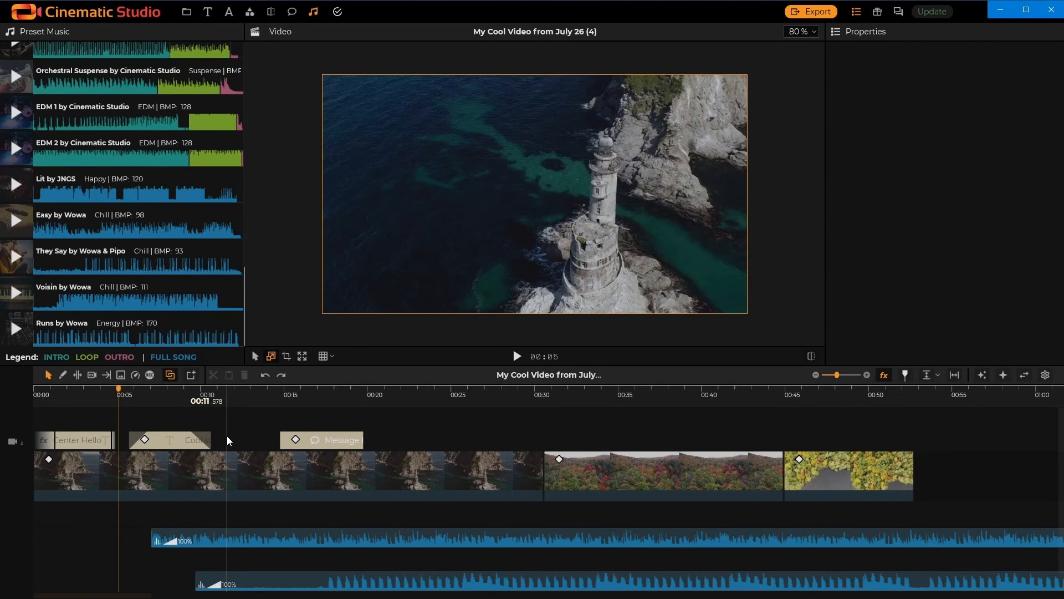
# - Trim the lighthouse clip's start so it begins around 00:08
pyautogui.click(173, 475)
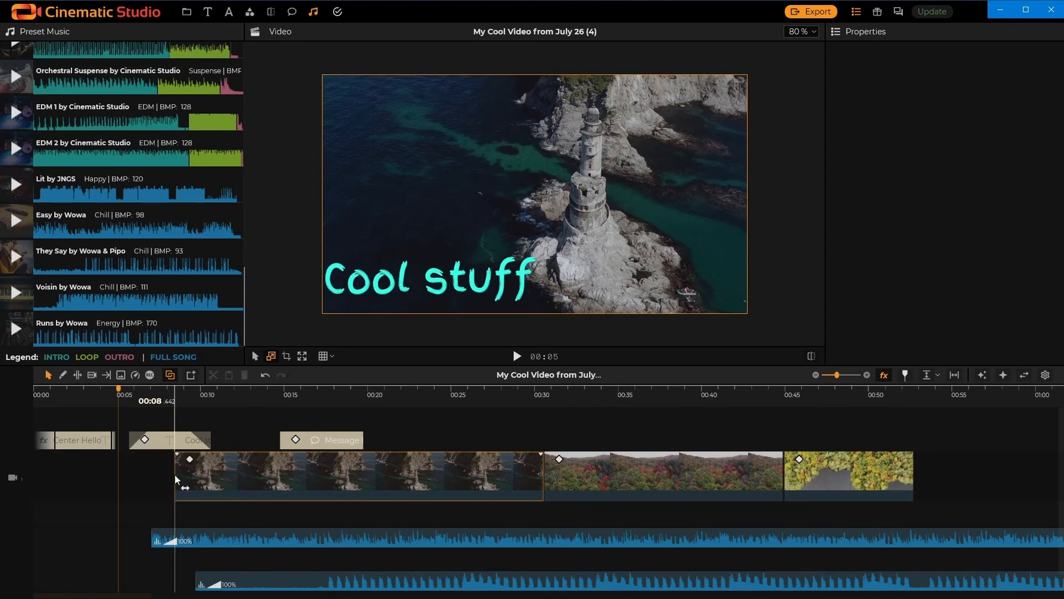
pyautogui.click(446, 487)
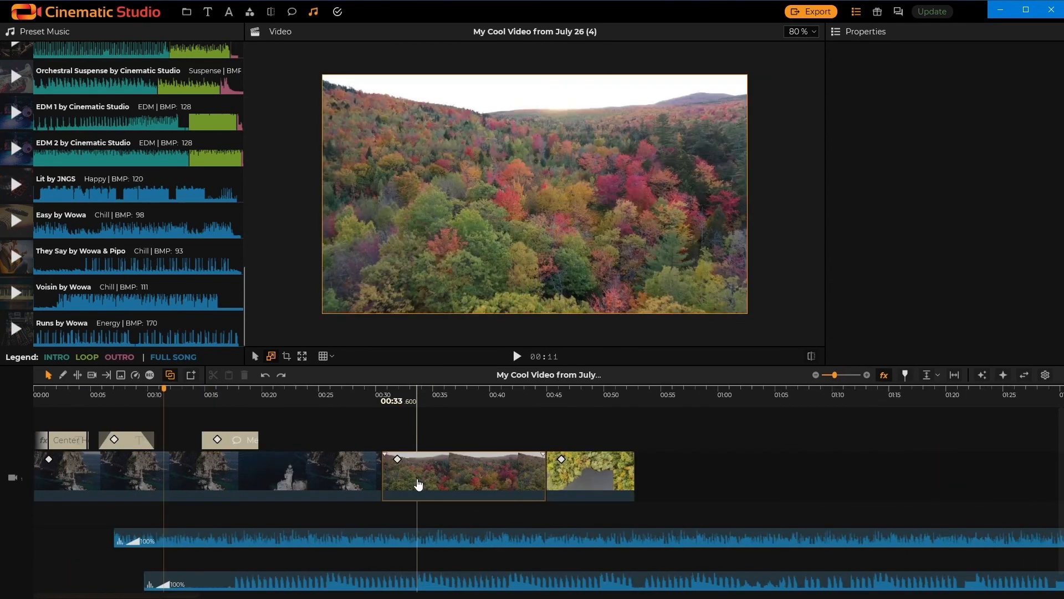
# - Shorten the upper music track's fade-in by dragging its handle to the clip start
pyautogui.click(193, 471)
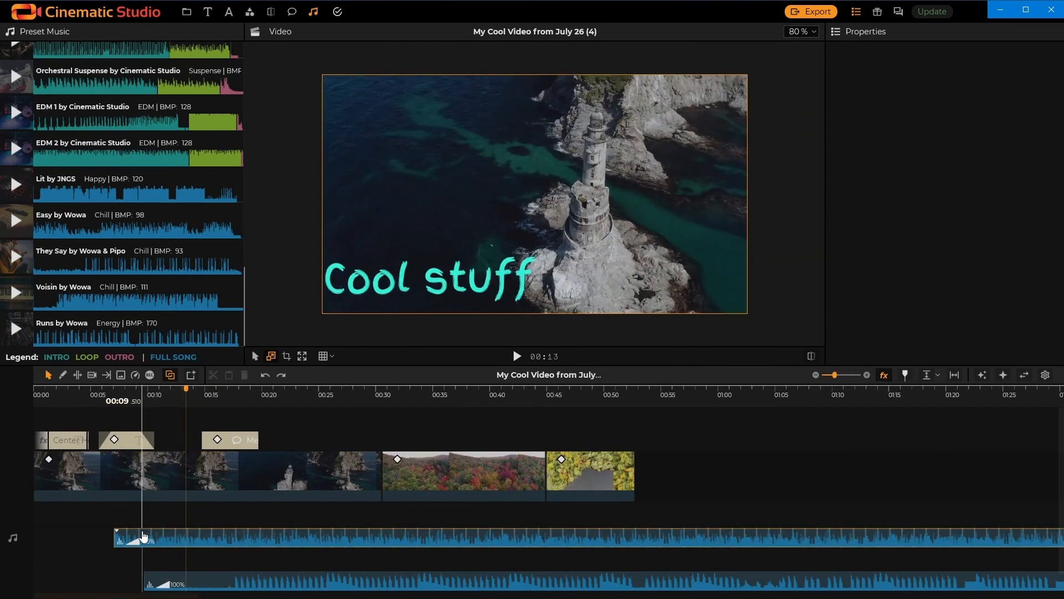
pyautogui.moveTo(143, 536); pyautogui.dragTo(117, 536)
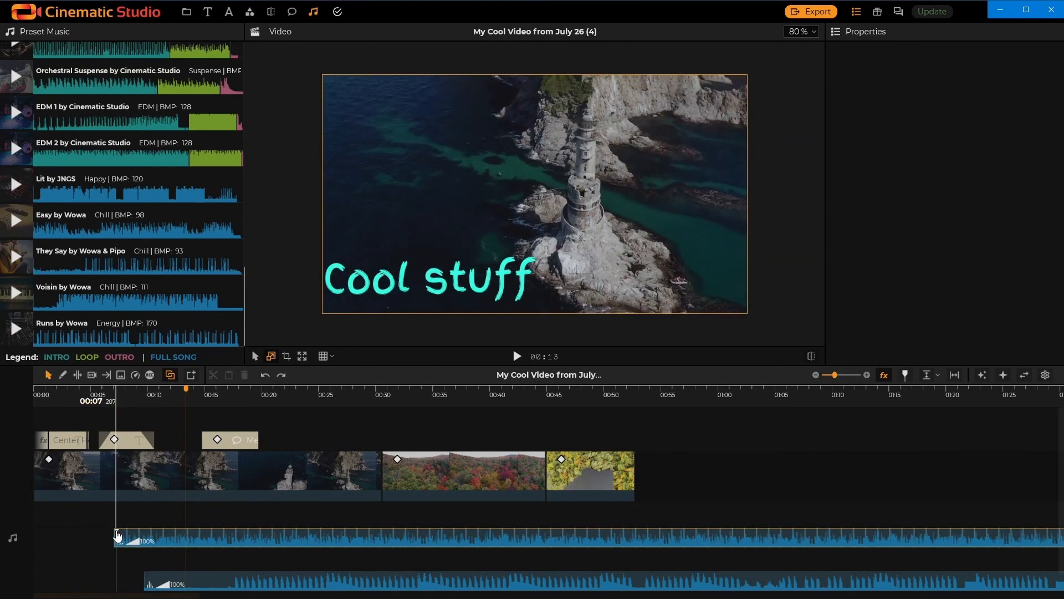